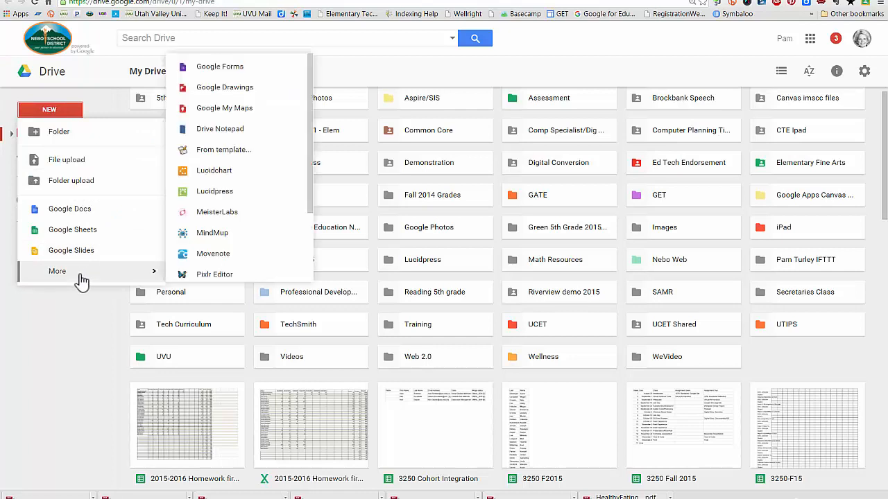
# Step: Create a new blank Google Form from Drive's New menu
pyautogui.click(220, 66)
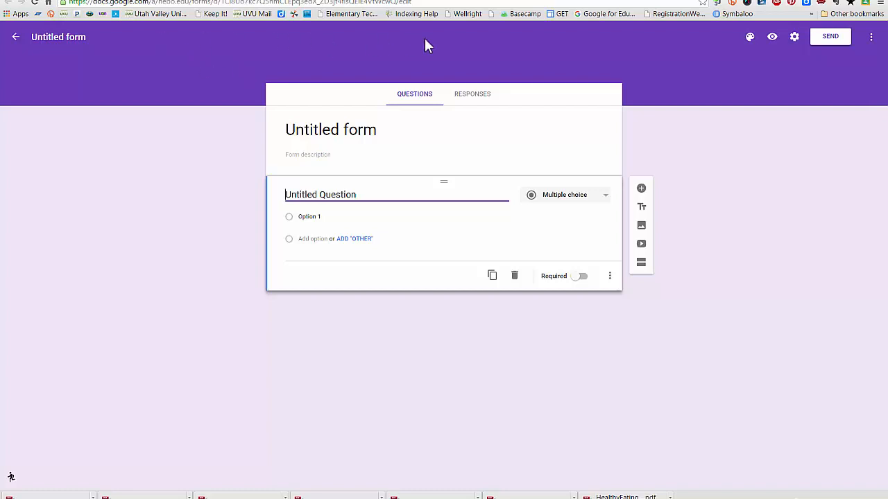
pyautogui.moveTo(513, 50)
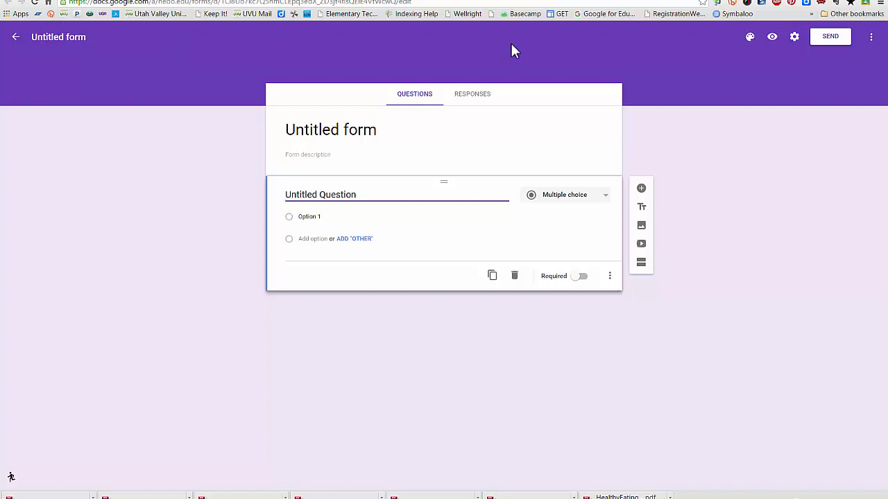
pyautogui.moveTo(477, 104)
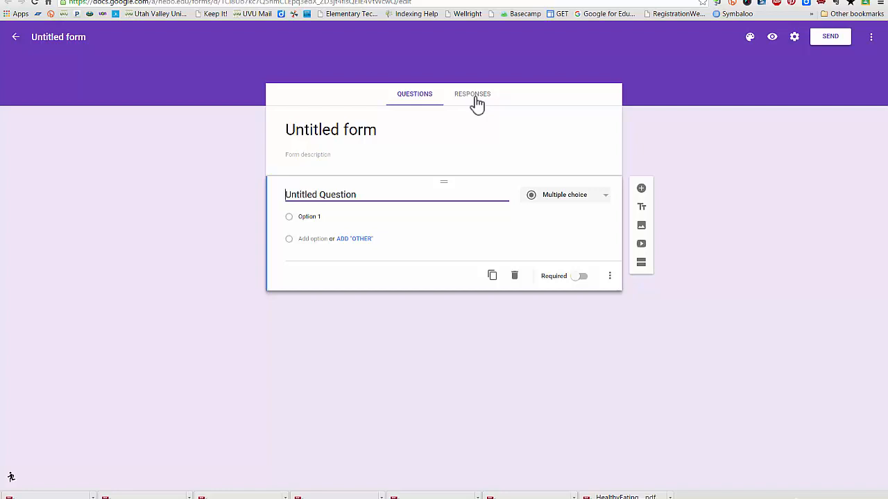
pyautogui.moveTo(427, 120)
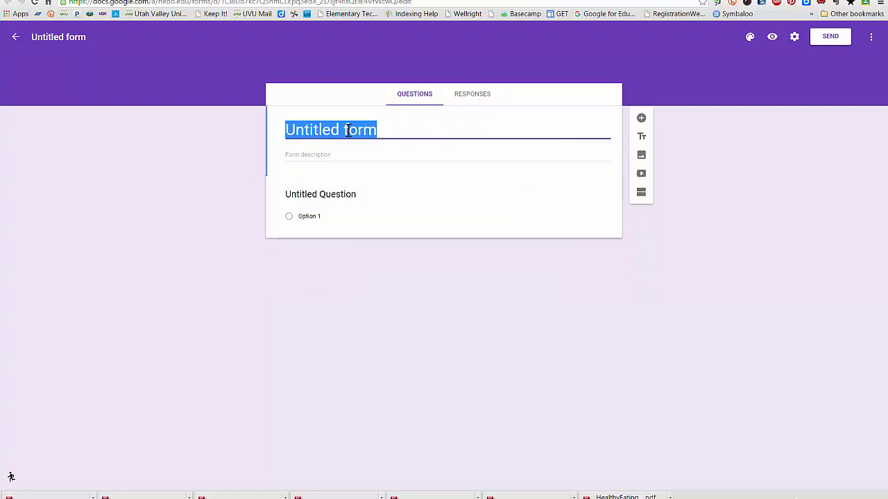
# Step: Enter 'Practice' as the form title and 'Question 1' as the first question's title
pyautogui.write('Prac')
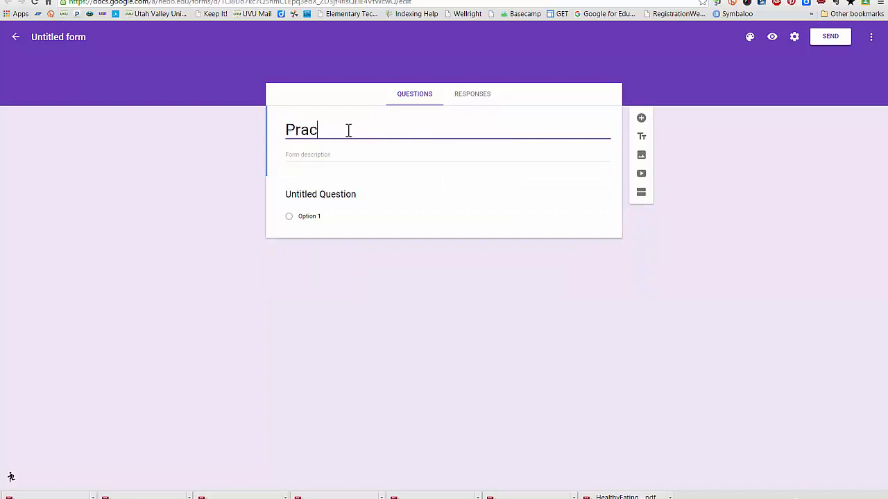
pyautogui.write('tice')
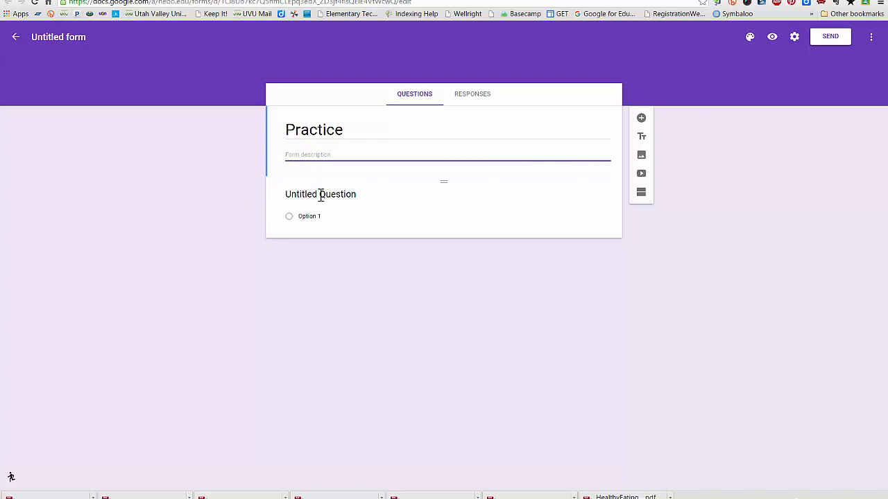
pyautogui.click(321, 194)
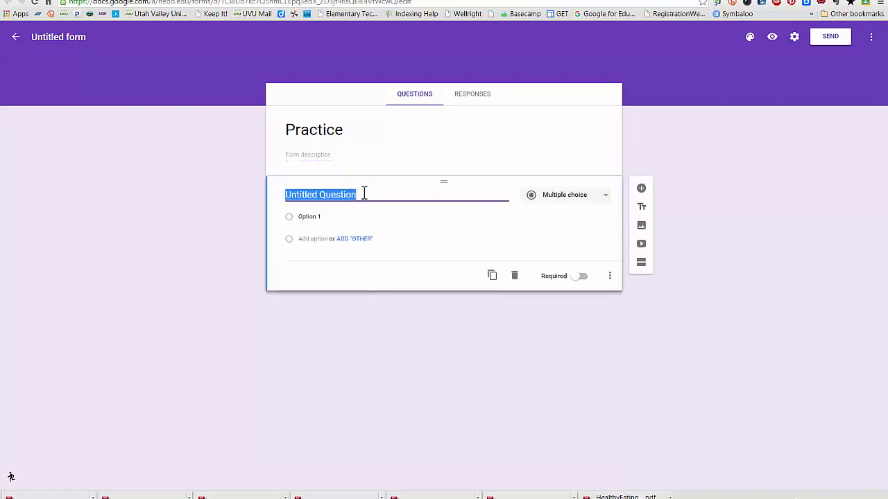
pyautogui.write('Q')
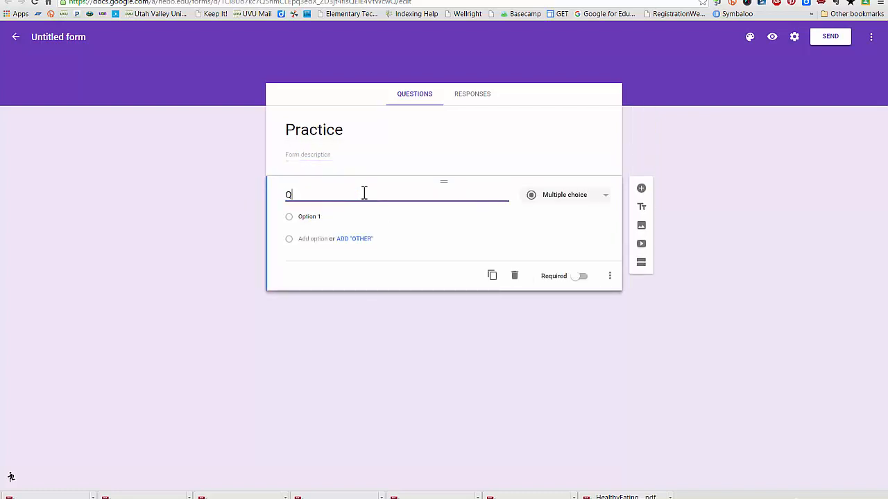
pyautogui.write('uestion')
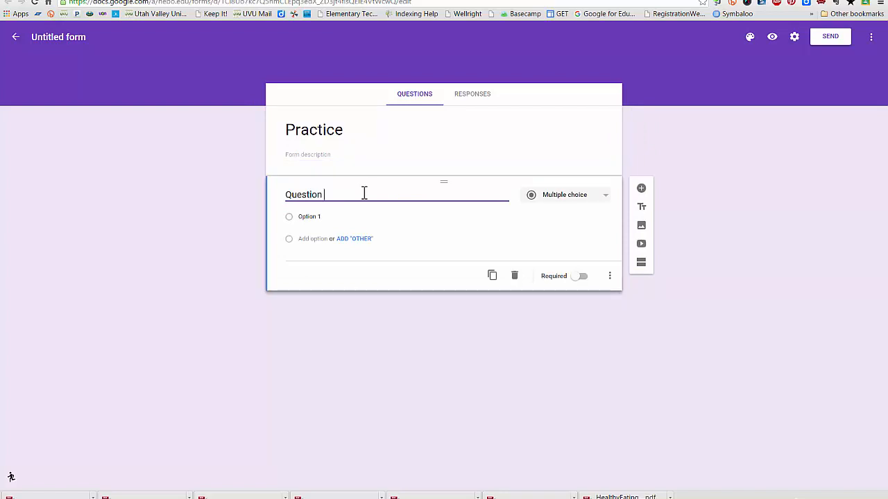
pyautogui.write('1')
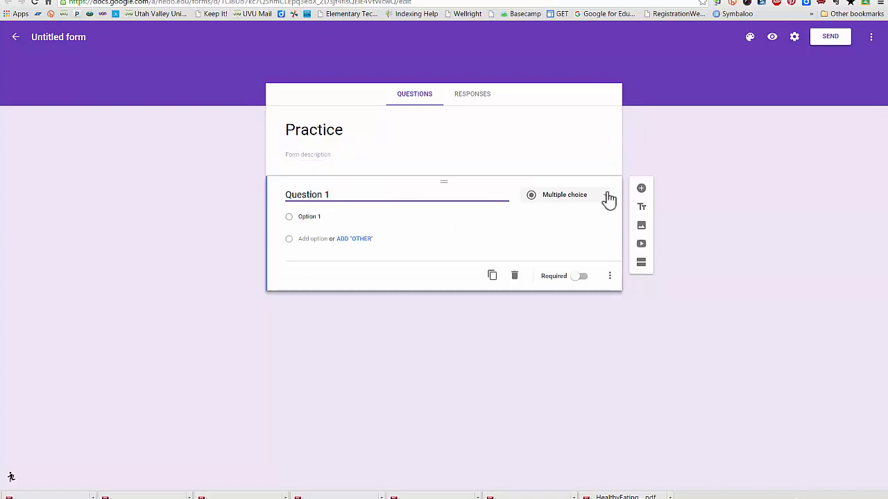
pyautogui.click(397, 195)
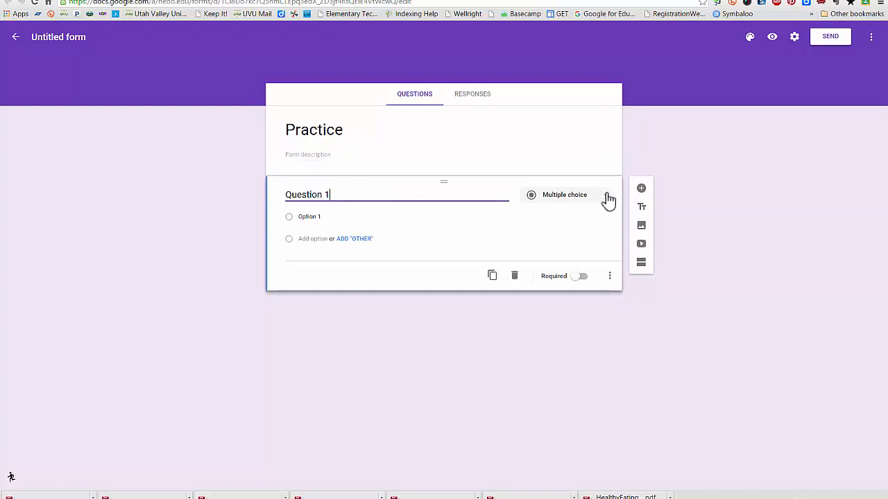
pyautogui.click(564, 194)
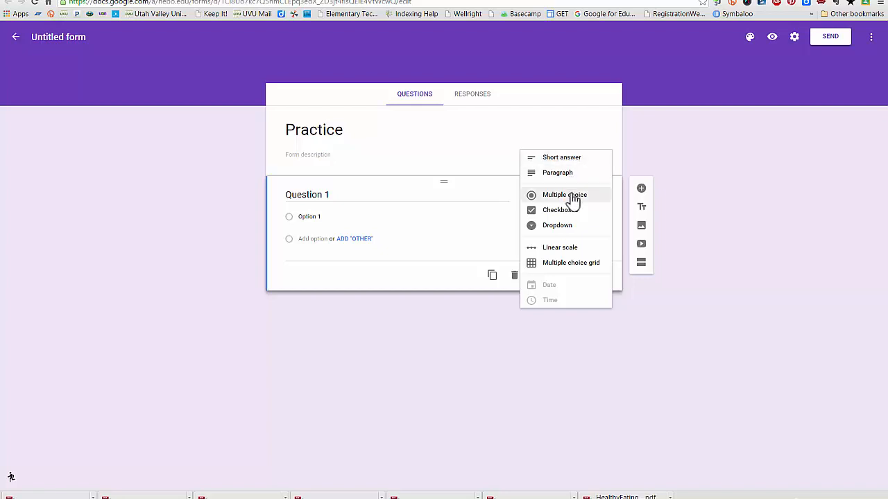
pyautogui.moveTo(570, 218)
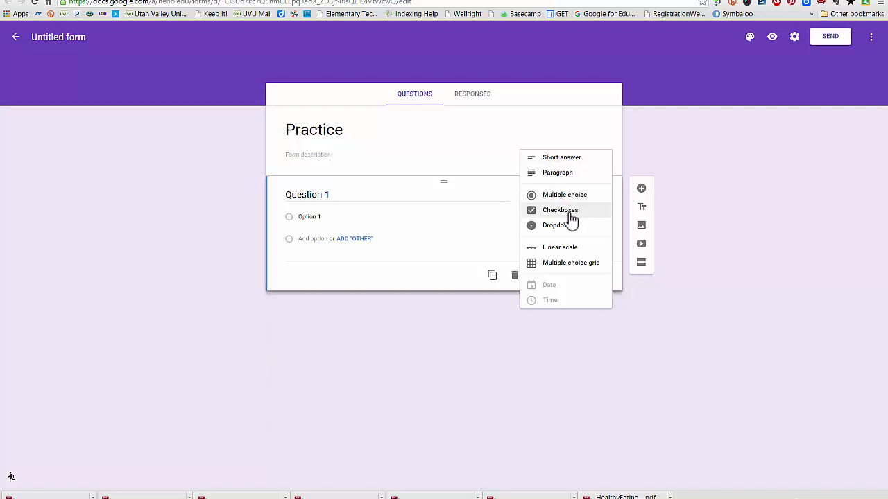
pyautogui.moveTo(554, 224)
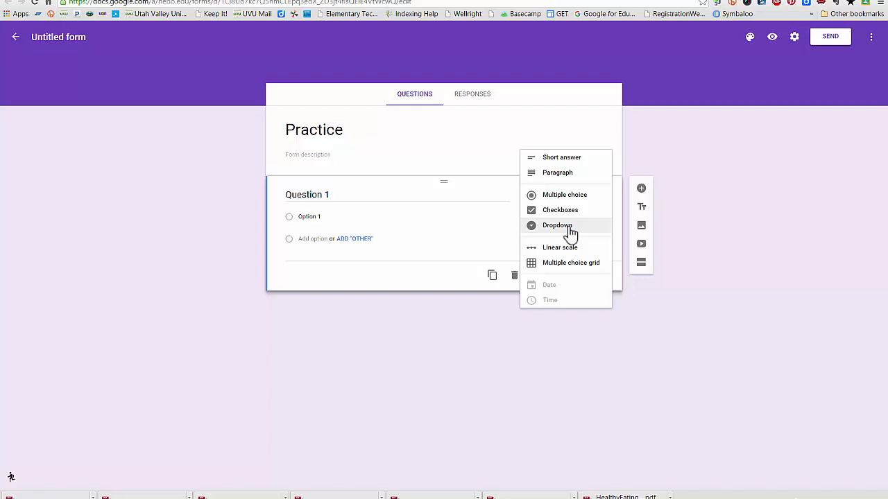
pyautogui.moveTo(580, 264)
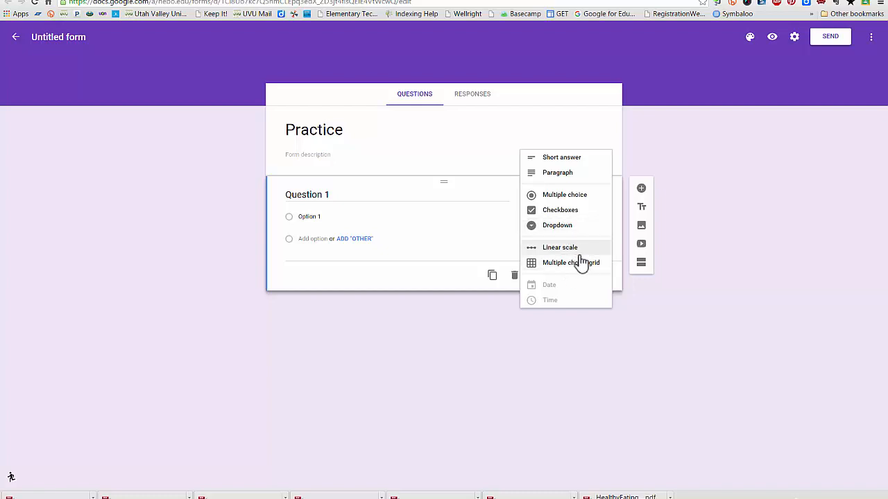
pyautogui.moveTo(570, 262)
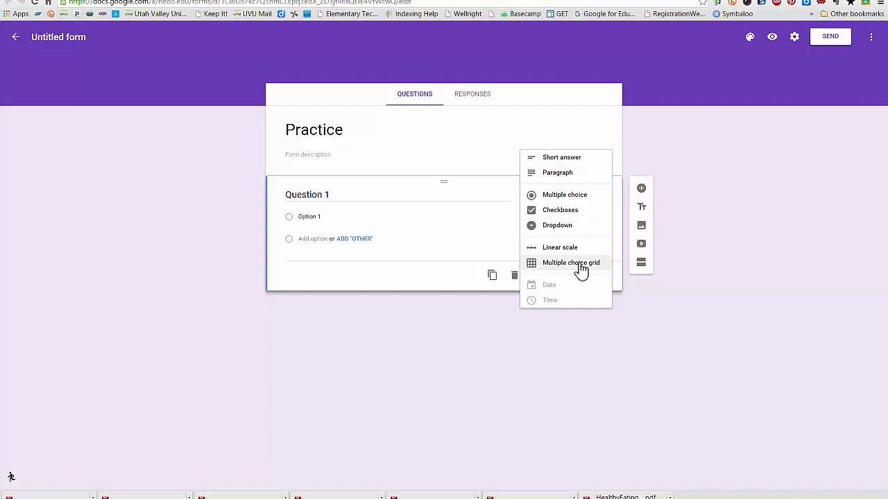
pyautogui.moveTo(579, 128)
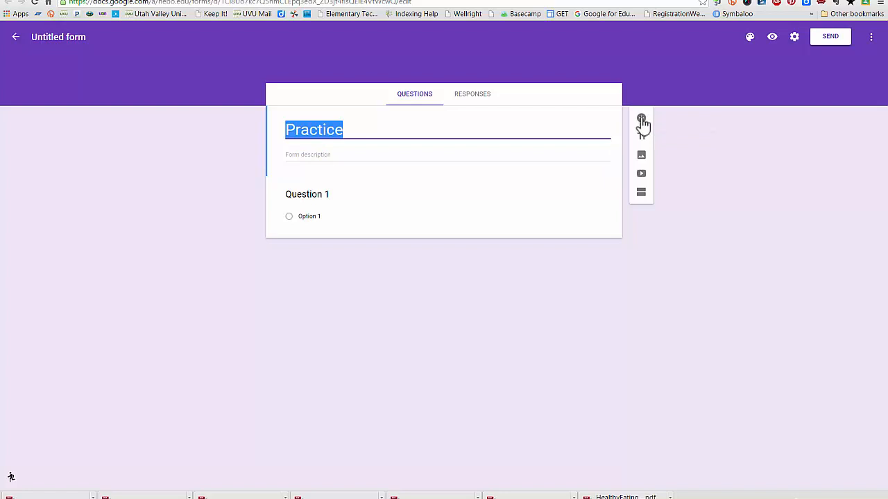
pyautogui.moveTo(641, 118)
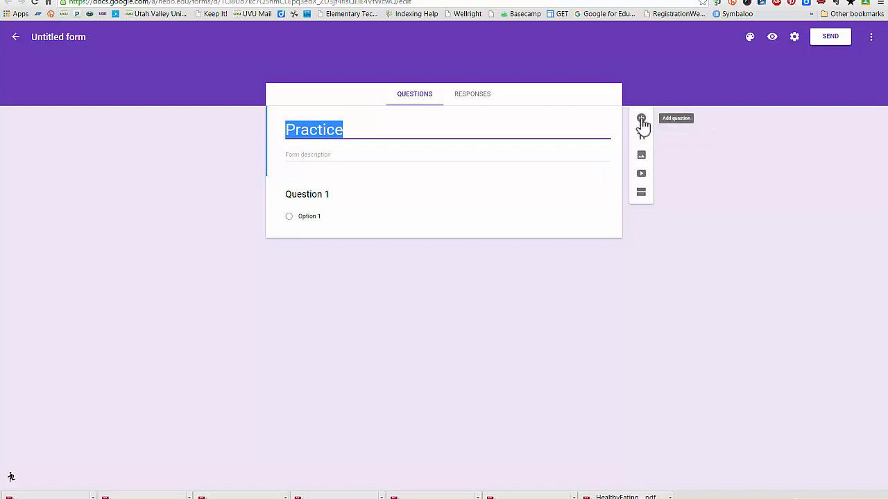
# Step: Add a blank question, a title-and-description block and sections, cancelling the video dialog
pyautogui.click(640, 118)
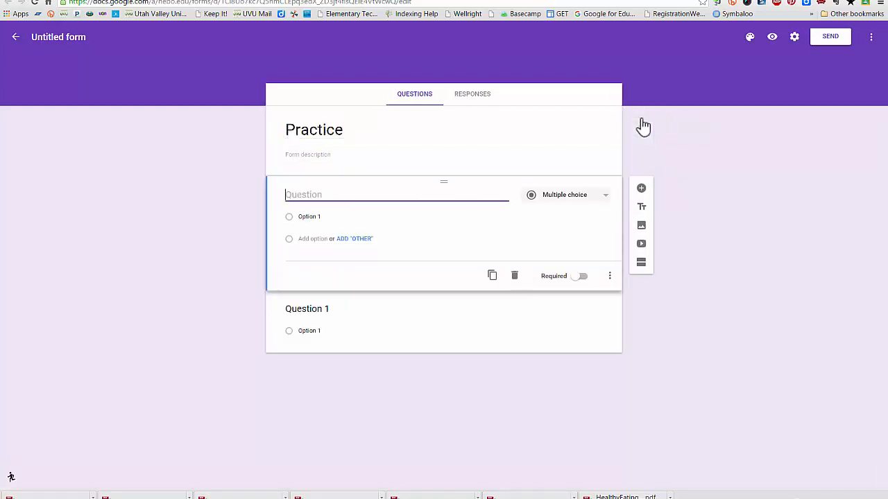
pyautogui.moveTo(641, 205)
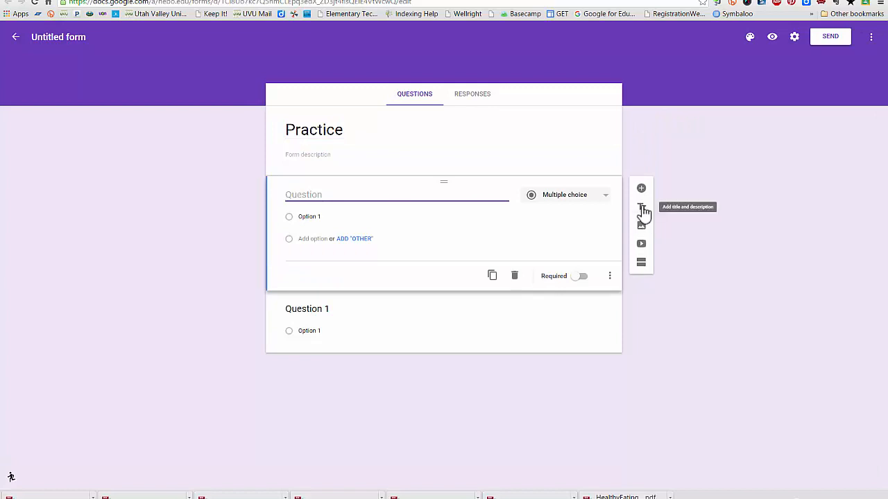
pyautogui.click(640, 206)
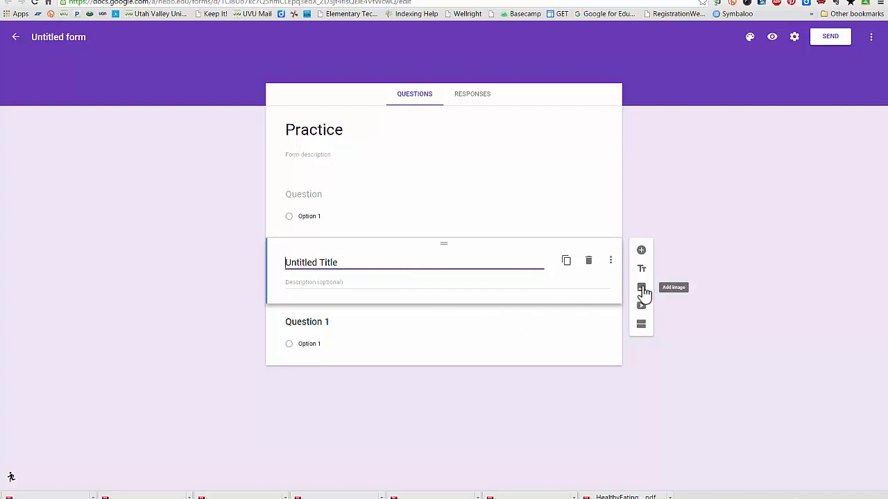
pyautogui.click(641, 286)
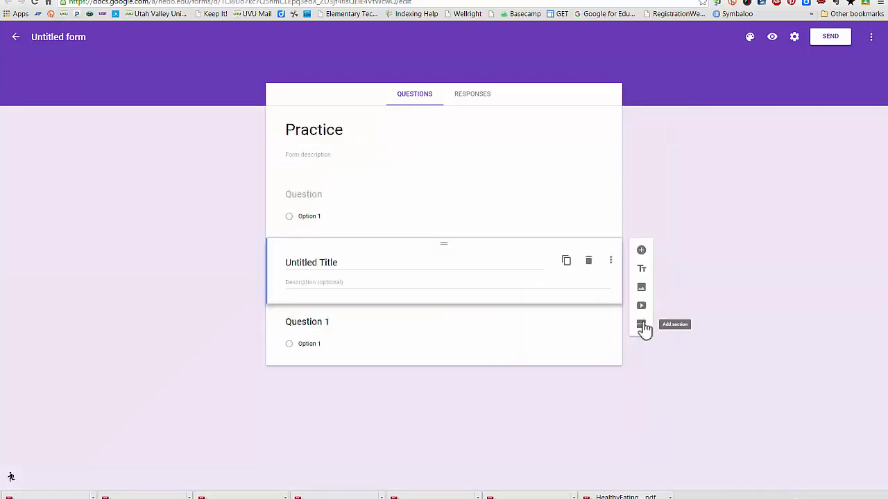
pyautogui.click(640, 306)
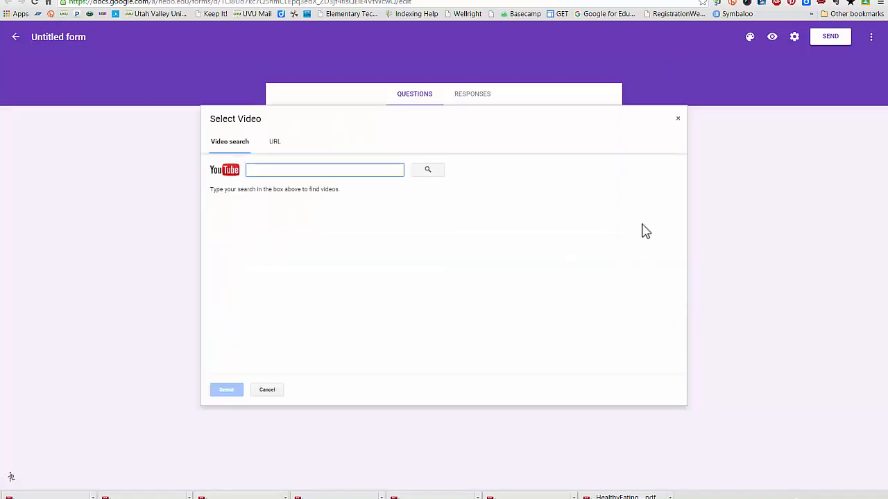
pyautogui.click(266, 389)
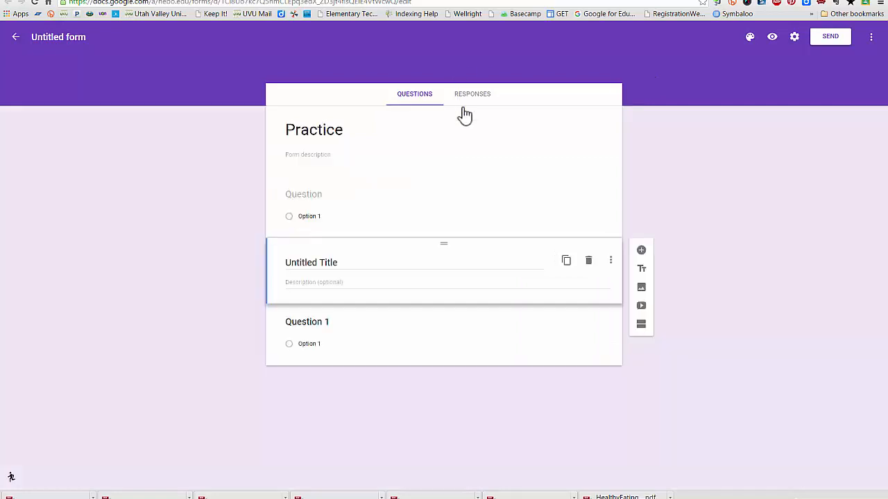
pyautogui.click(641, 324)
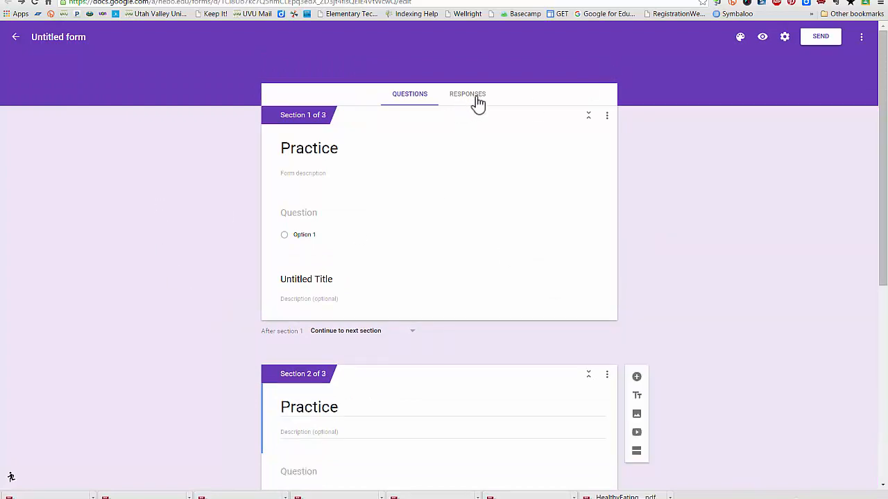
pyautogui.moveTo(456, 108)
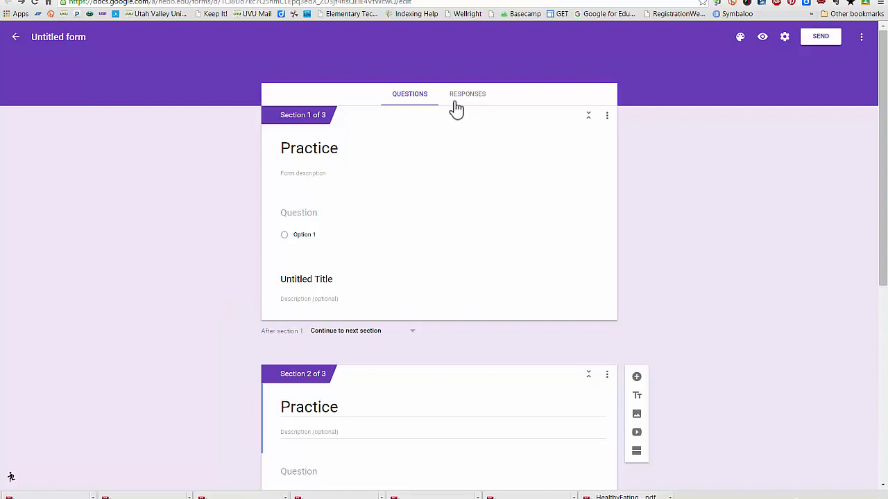
# Step: Open the Responses tab to see the form's zero responses
pyautogui.click(467, 93)
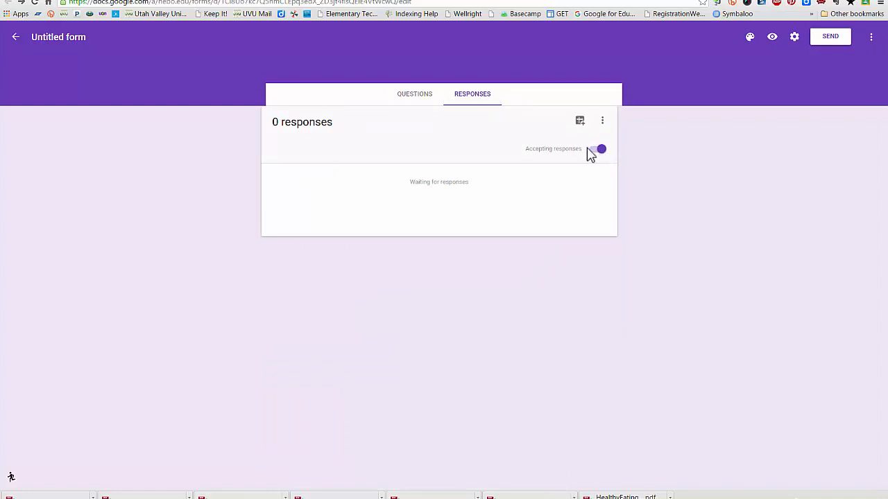
pyautogui.moveTo(580, 120)
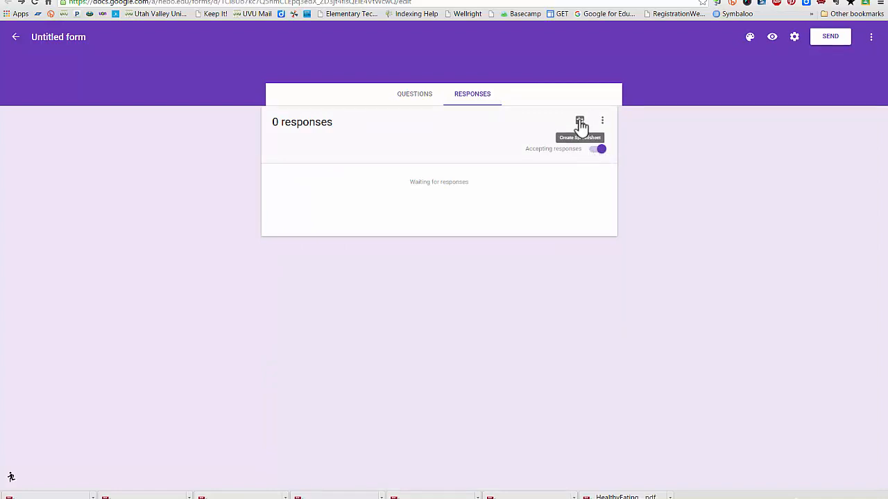
# Step: Create a new response spreadsheet, 'Untitled form (Responses)', as the destination
pyautogui.click(579, 120)
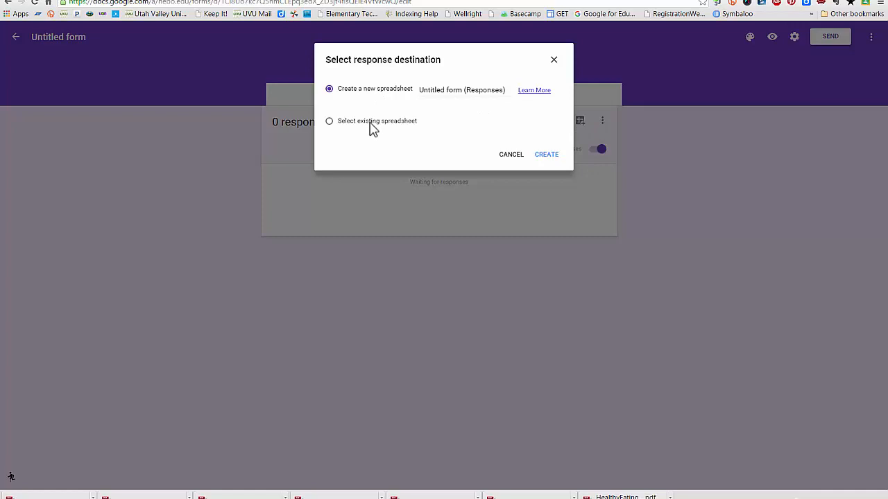
pyautogui.moveTo(547, 154)
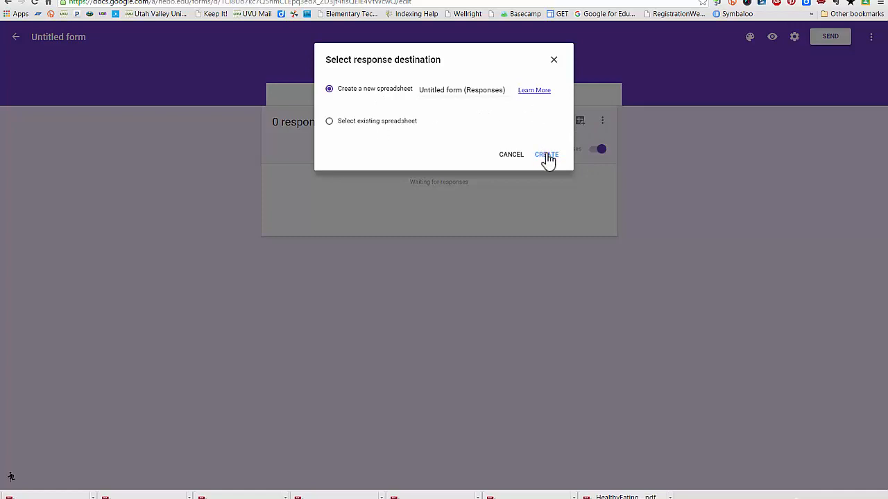
pyautogui.click(547, 154)
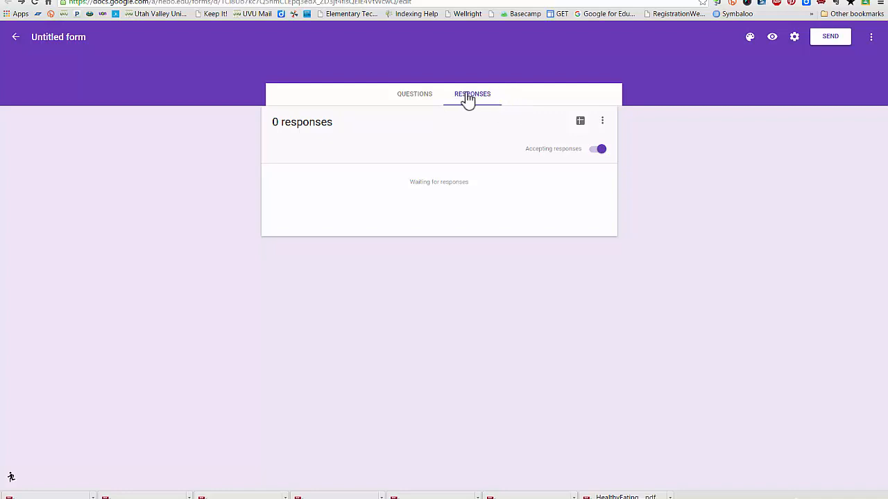
pyautogui.moveTo(457, 173)
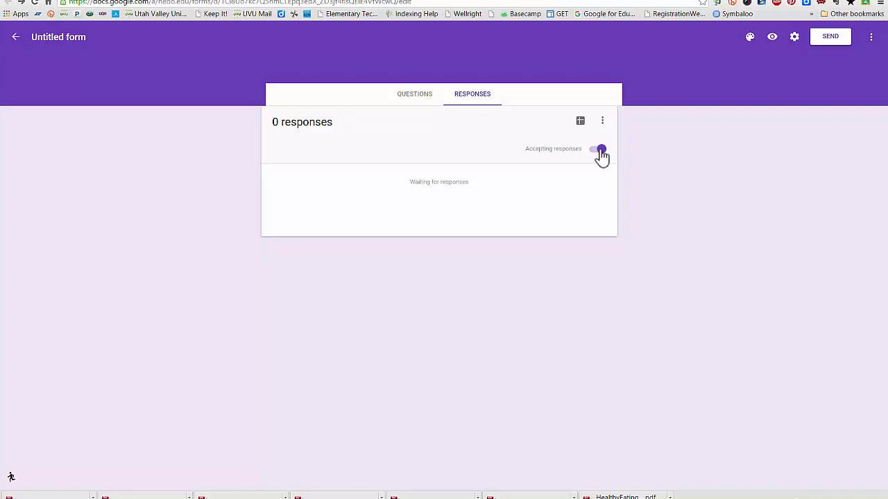
pyautogui.click(598, 149)
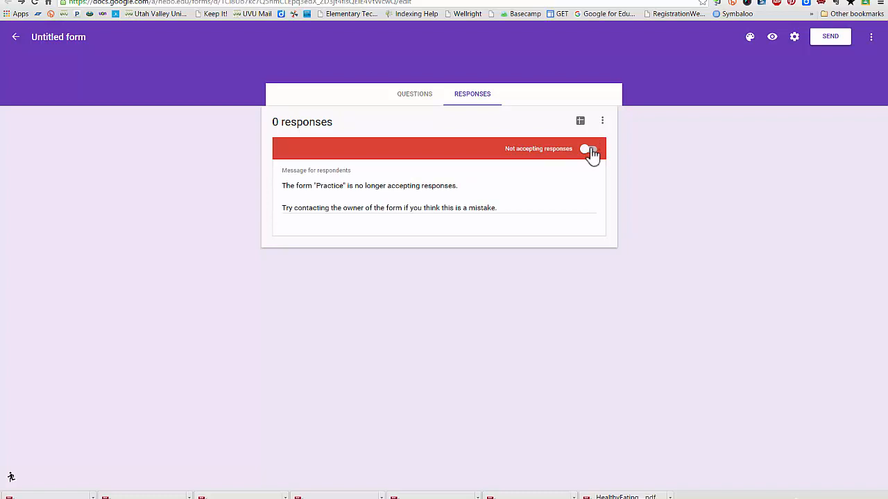
pyautogui.click(590, 148)
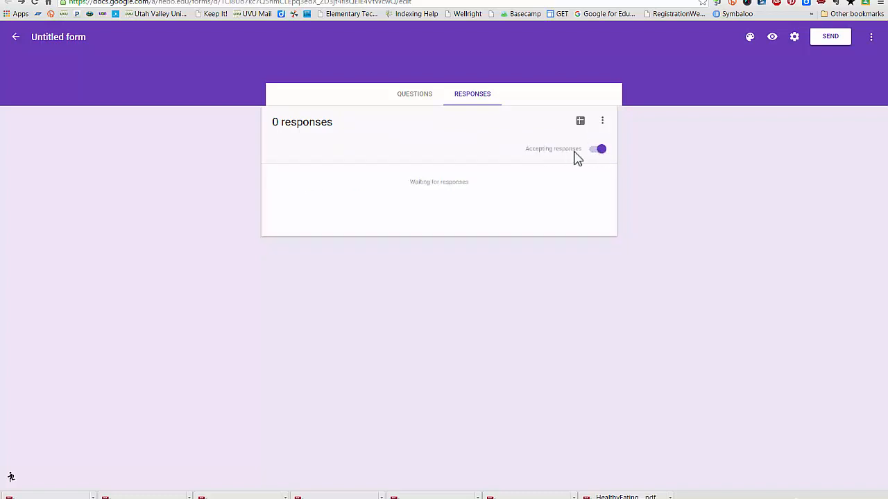
pyautogui.moveTo(602, 120)
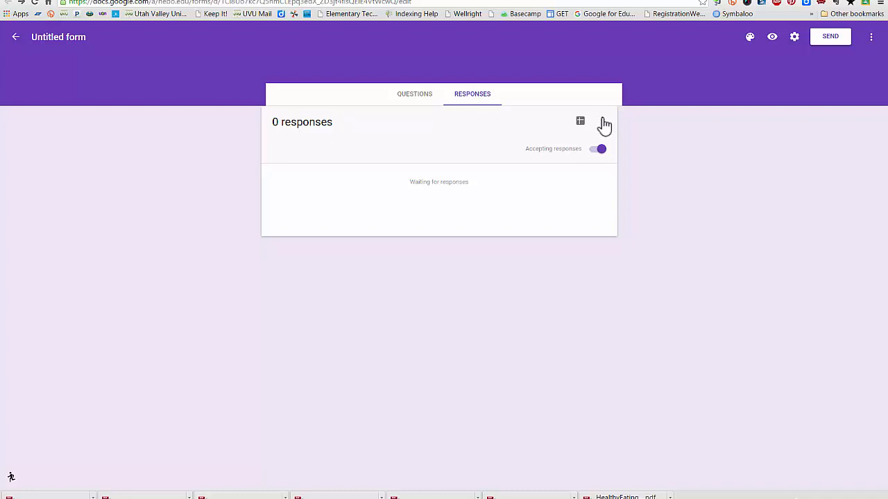
pyautogui.click(580, 121)
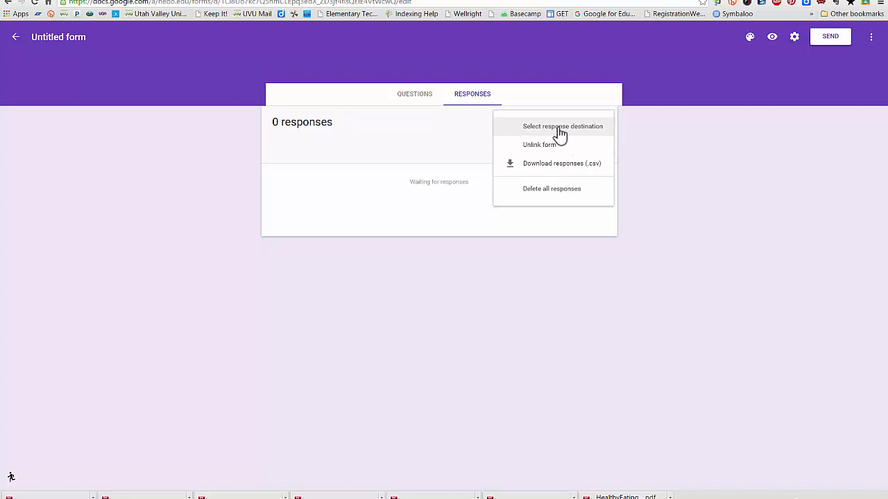
pyautogui.moveTo(548, 146)
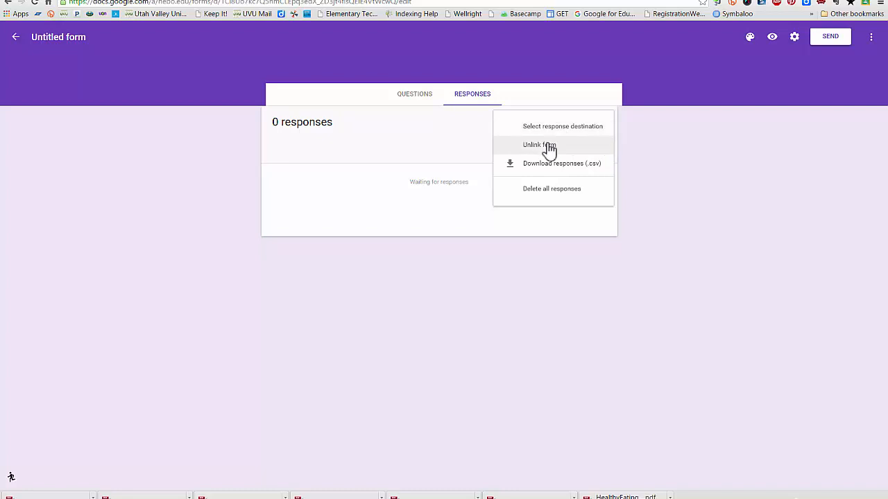
pyautogui.moveTo(531, 168)
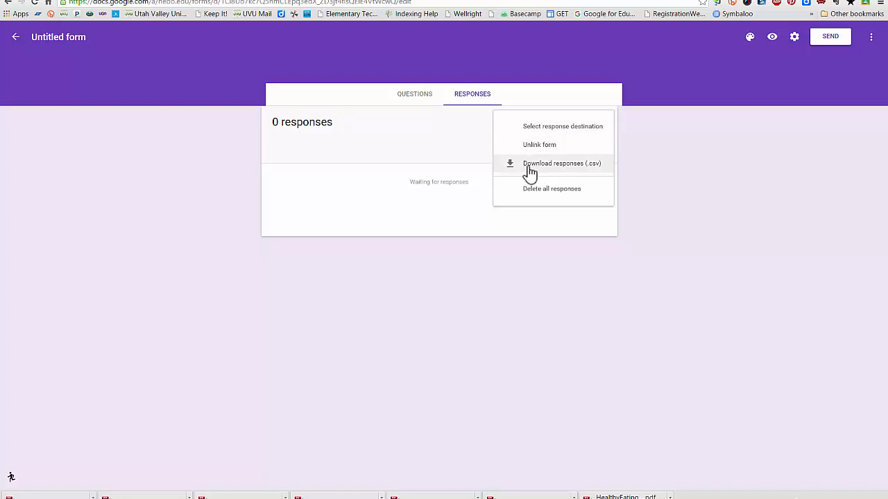
pyautogui.moveTo(525, 172)
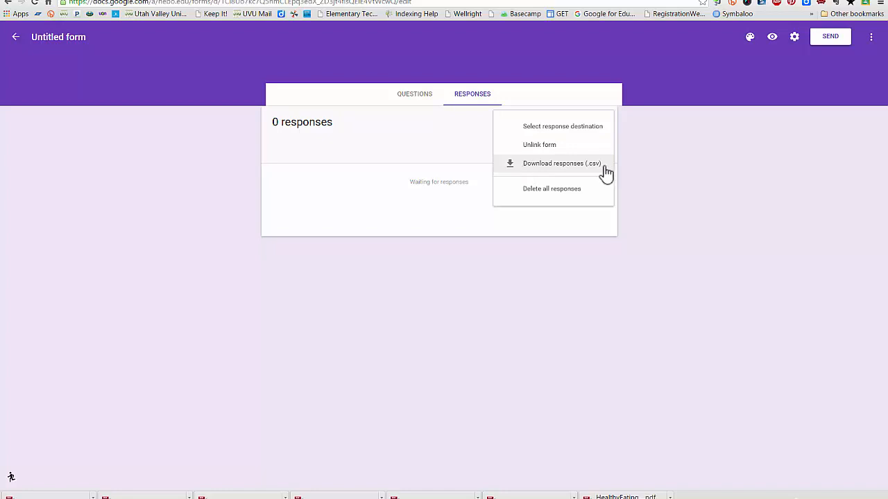
pyautogui.moveTo(572, 201)
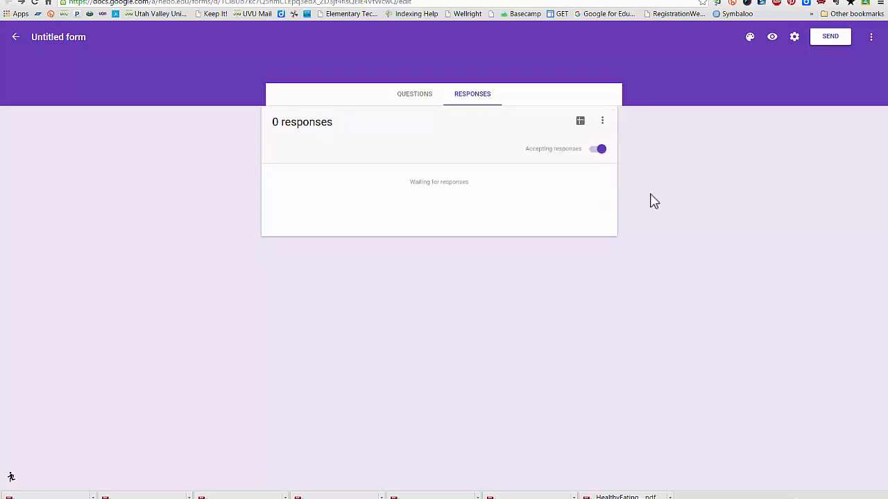
# Step: Return to the Questions view and set the theme colour to blue
pyautogui.click(410, 94)
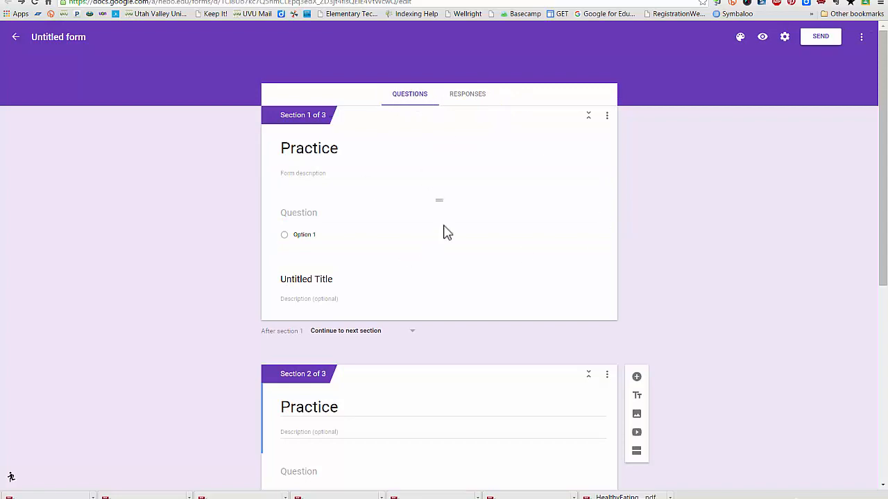
pyautogui.moveTo(703, 230)
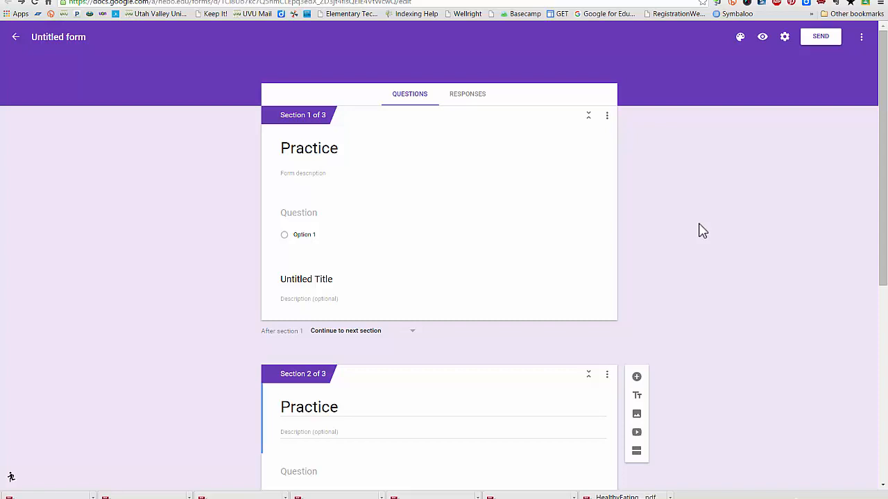
pyautogui.moveTo(749, 61)
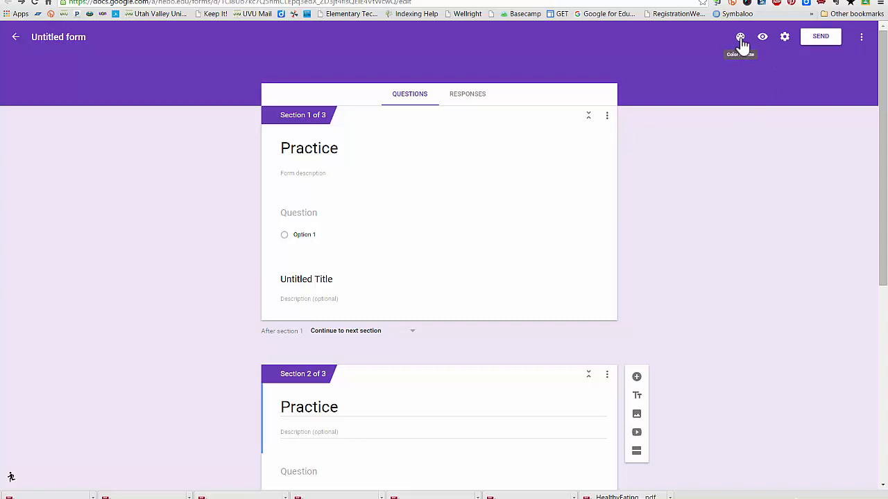
pyautogui.click(740, 36)
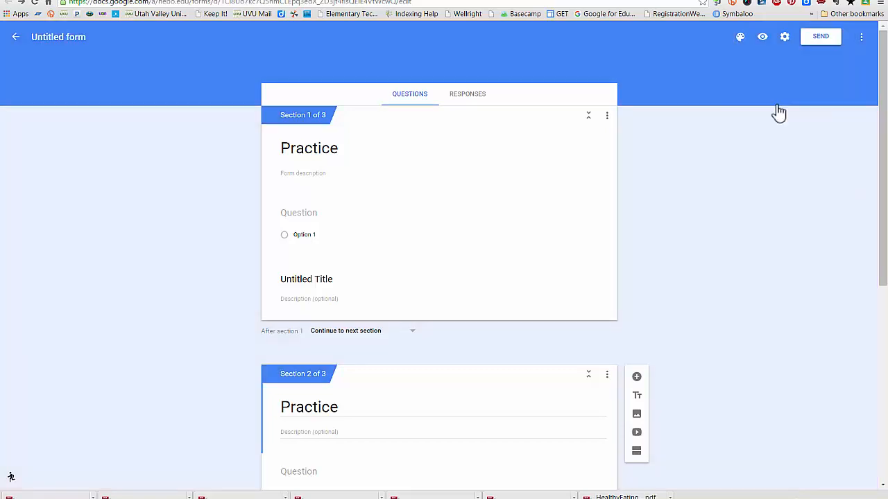
pyautogui.moveTo(740, 37)
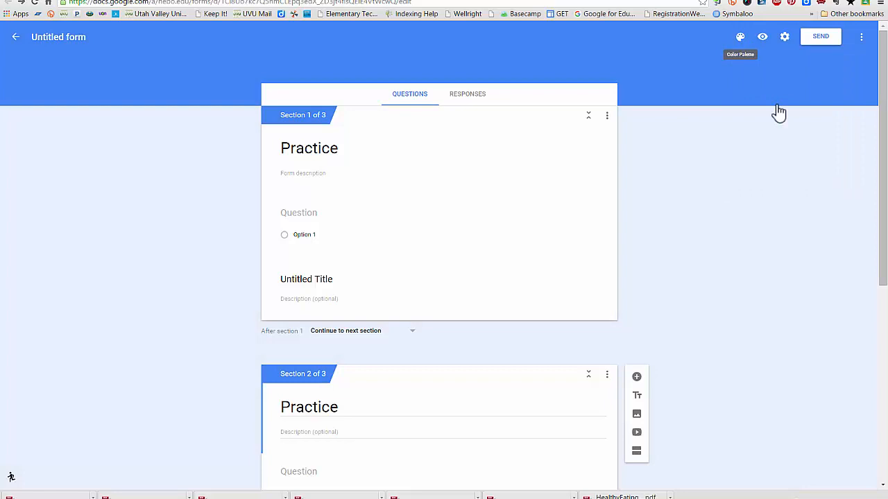
pyautogui.moveTo(664, 105)
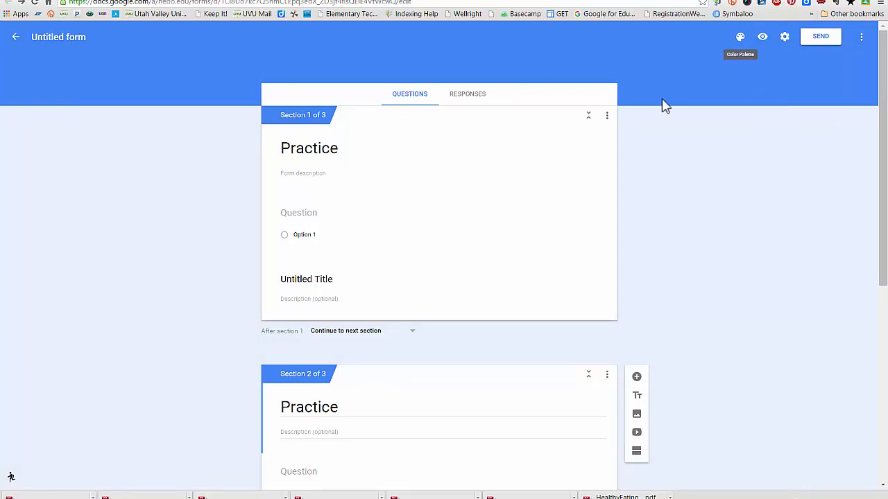
pyautogui.moveTo(725, 208)
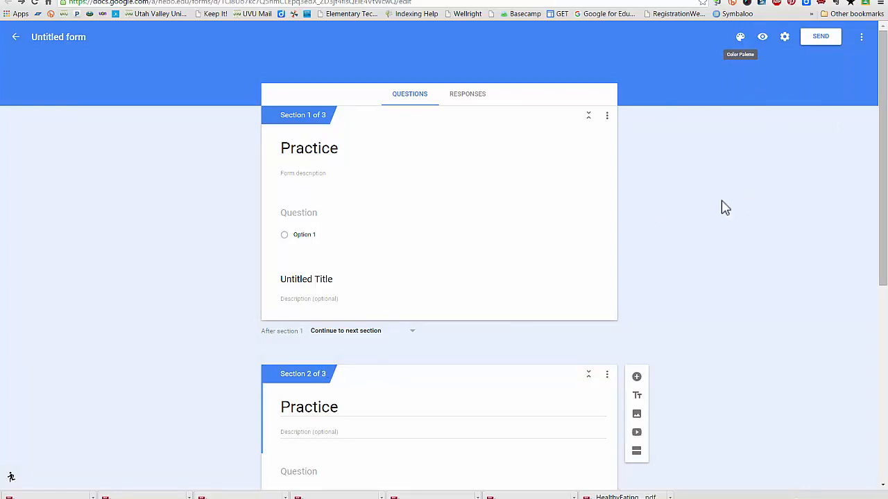
pyautogui.moveTo(762, 37)
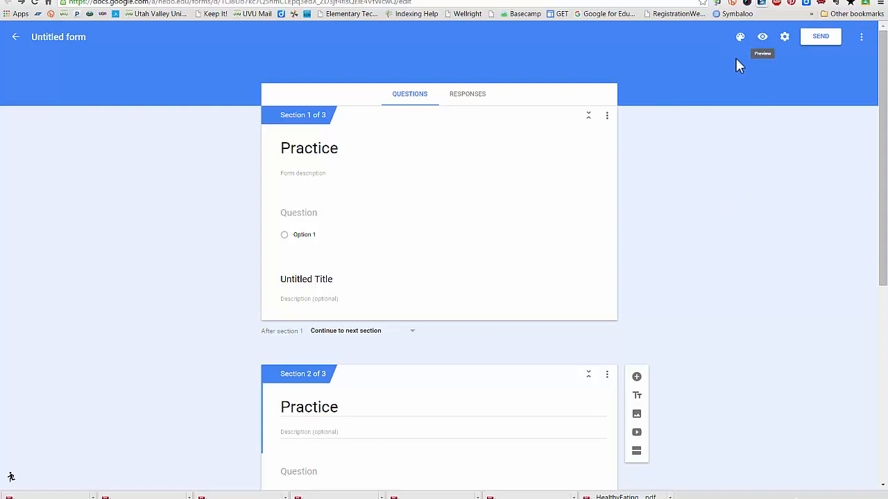
pyautogui.moveTo(741, 37)
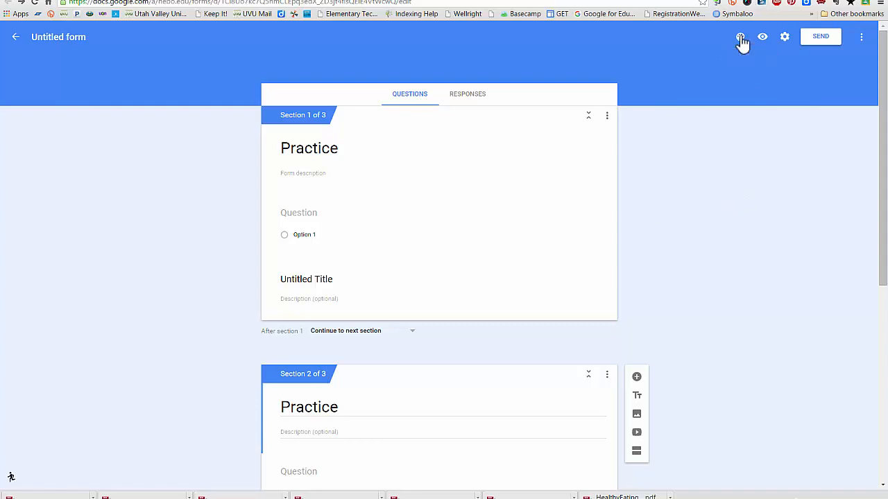
# Step: Apply the colourful triangle-pattern header image from the Other category
pyautogui.click(740, 37)
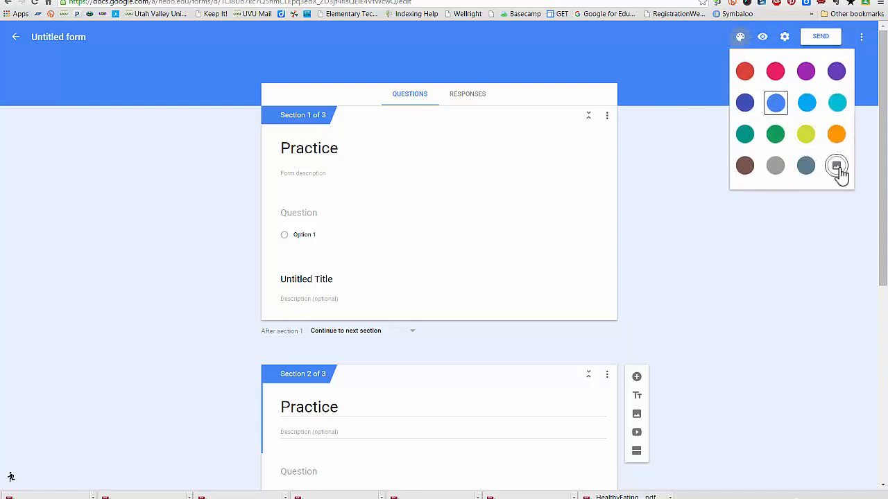
pyautogui.click(836, 165)
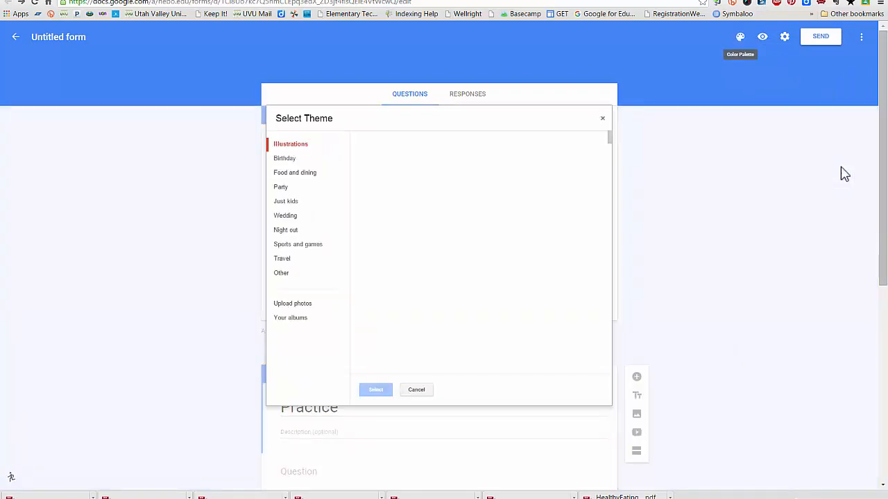
pyautogui.click(291, 143)
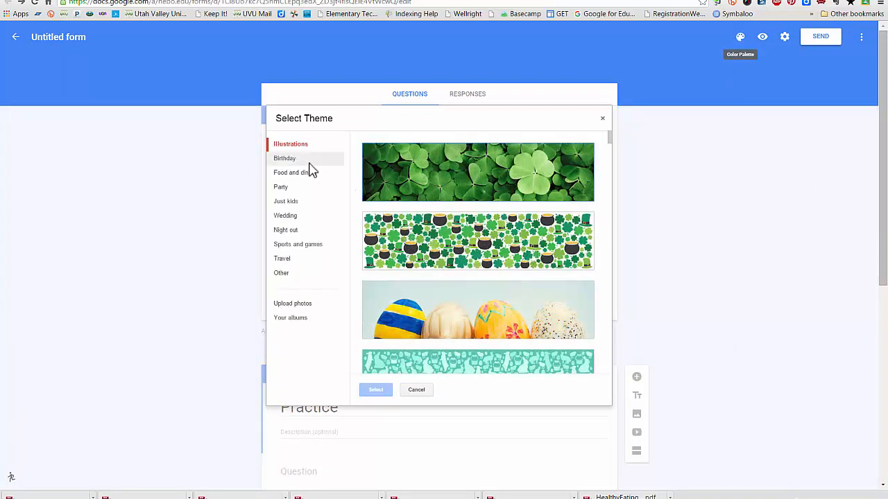
pyautogui.click(286, 229)
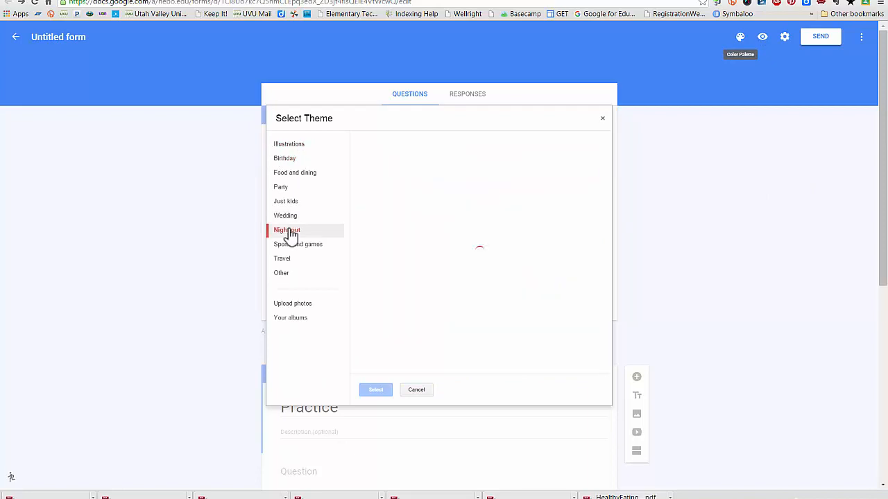
pyautogui.click(282, 257)
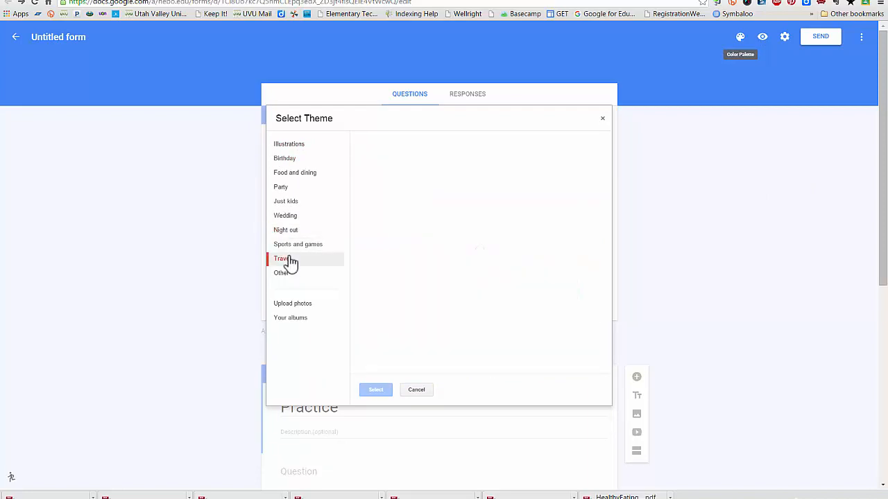
pyautogui.click(282, 258)
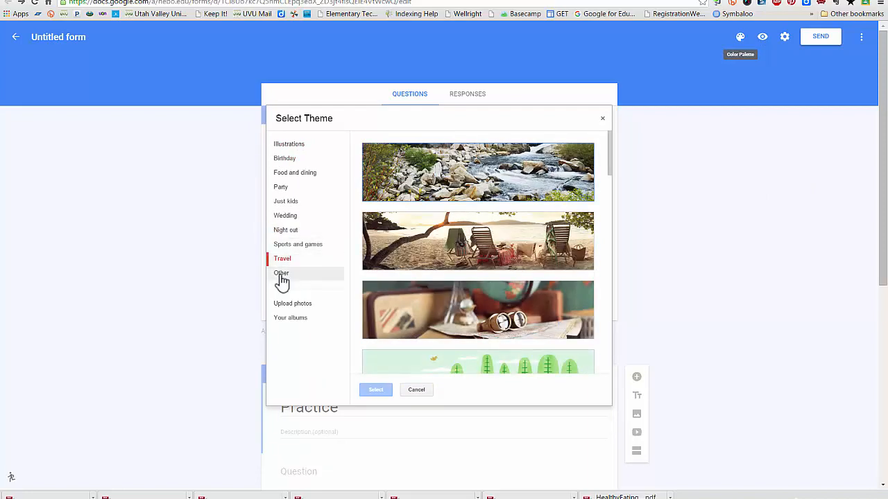
pyautogui.click(281, 272)
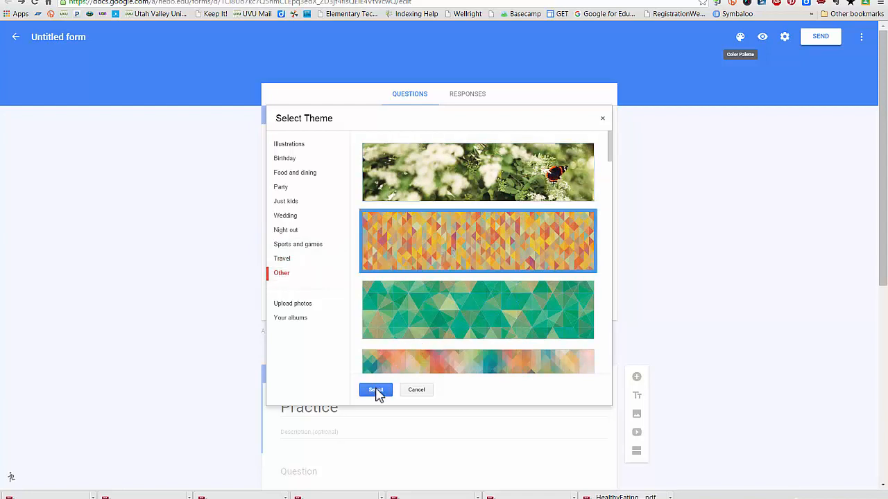
pyautogui.click(376, 389)
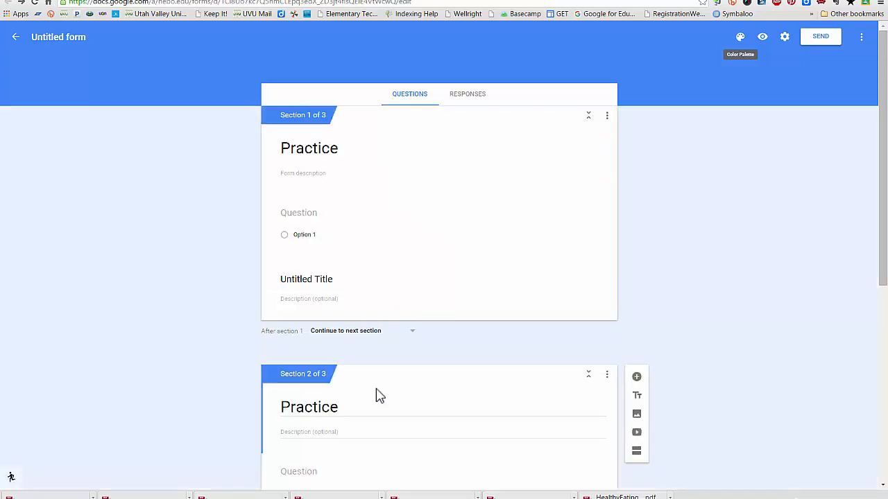
pyautogui.click(739, 37)
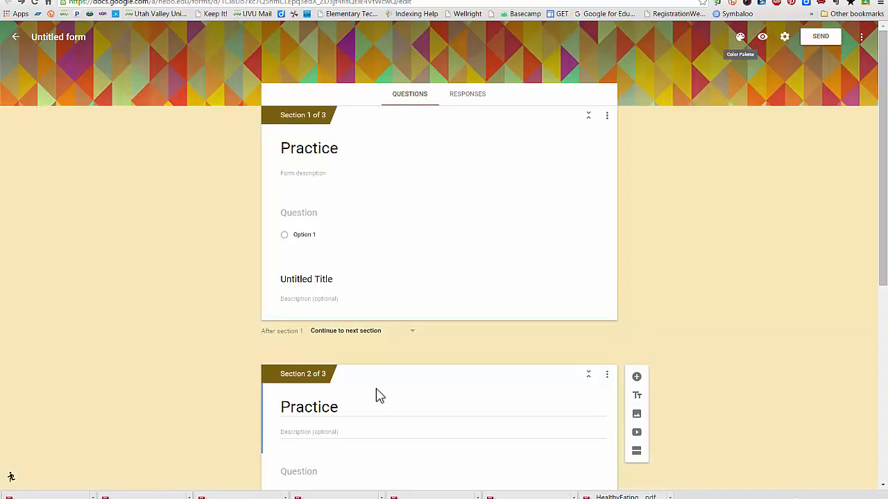
pyautogui.moveTo(678, 154)
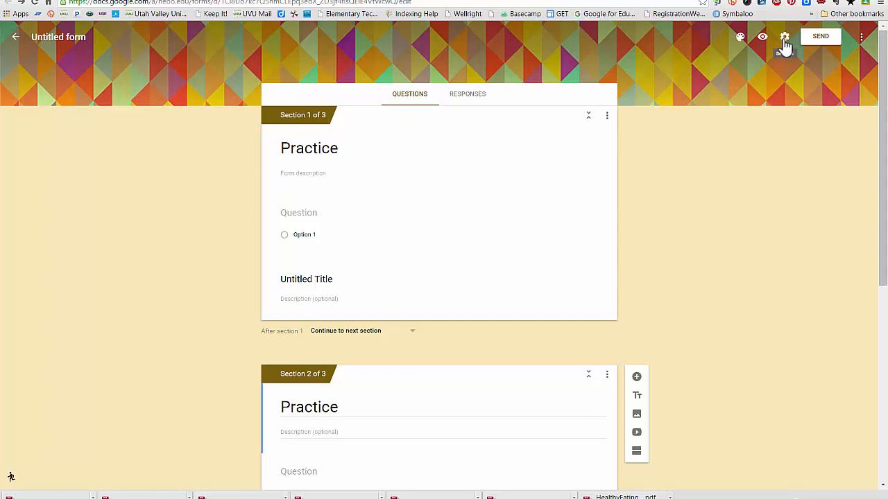
pyautogui.click(740, 37)
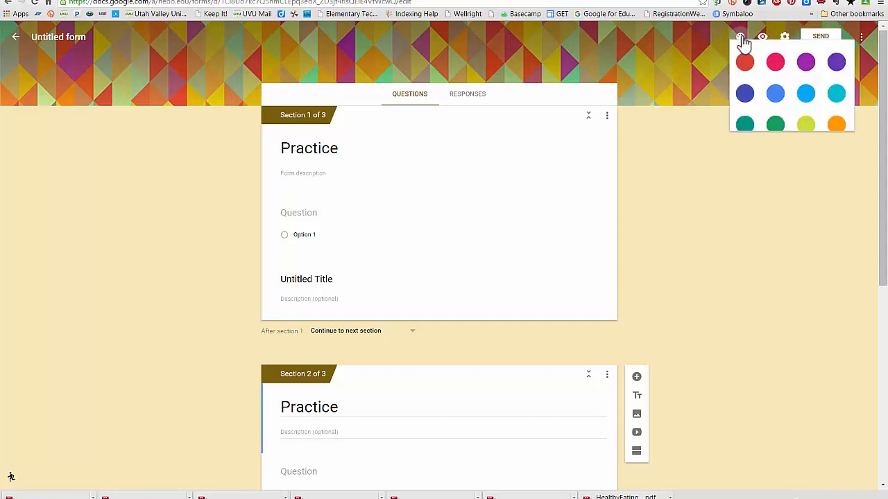
pyautogui.click(740, 36)
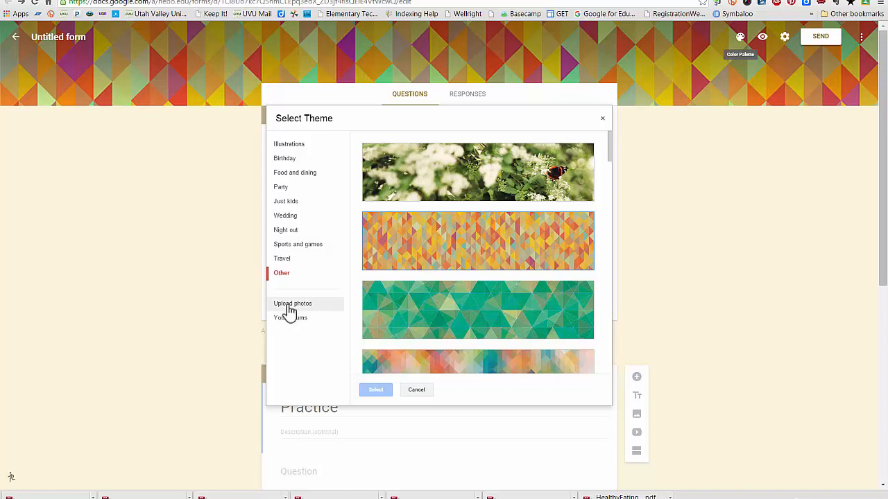
pyautogui.moveTo(295, 321)
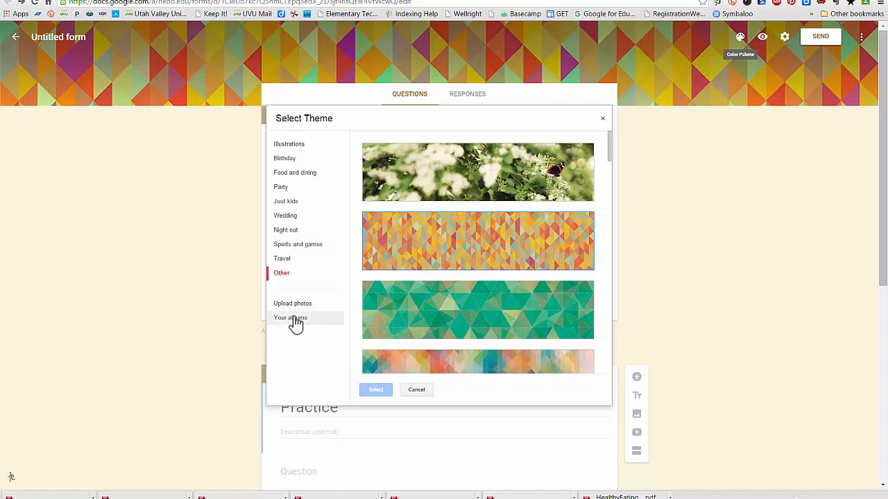
pyautogui.click(416, 389)
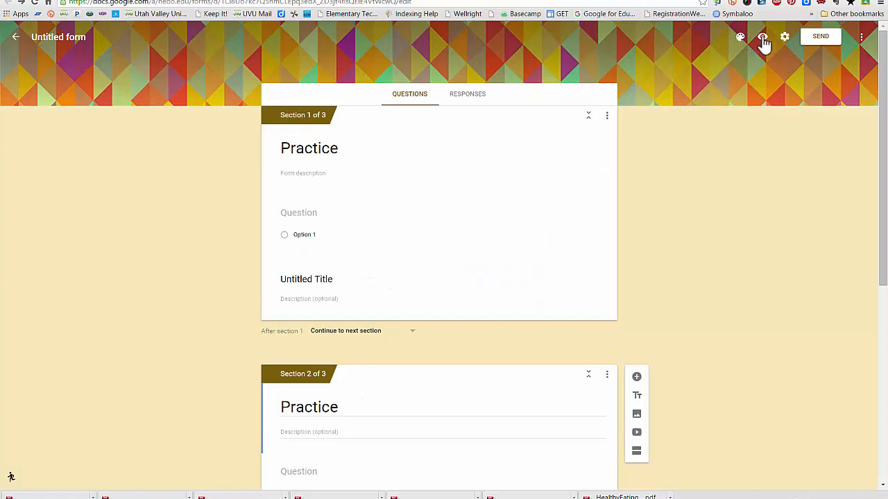
pyautogui.click(762, 36)
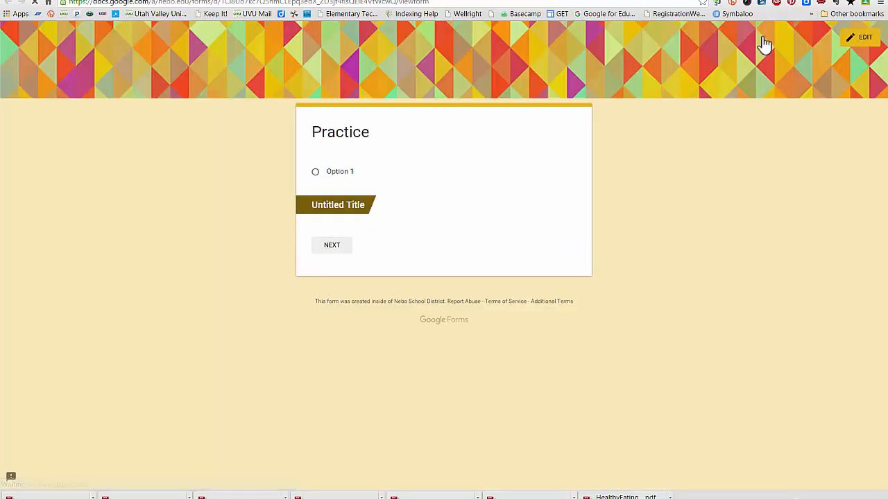
pyautogui.click(860, 37)
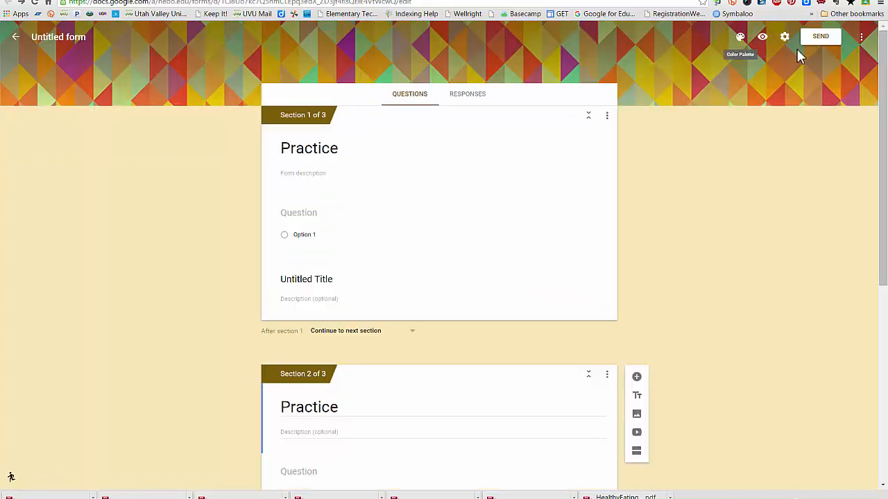
# Step: Set 'Who can respond?' to Anyone, review confirmation options, and save the settings
pyautogui.click(784, 36)
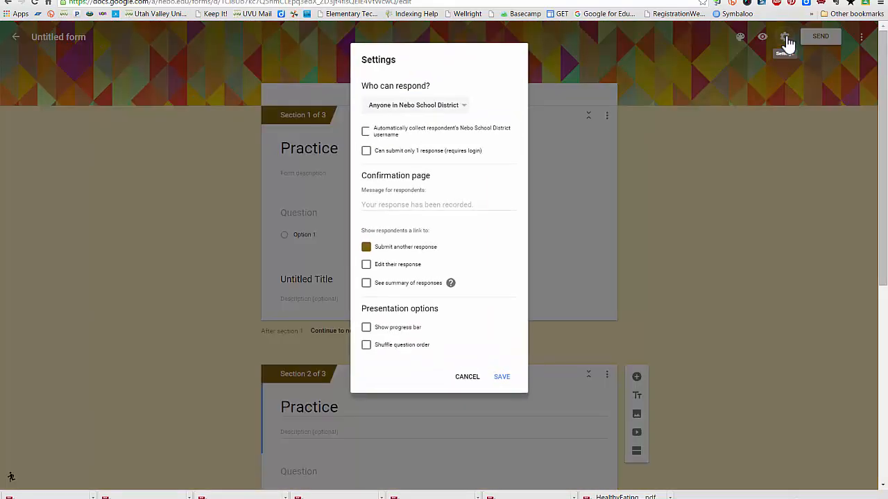
pyautogui.click(366, 247)
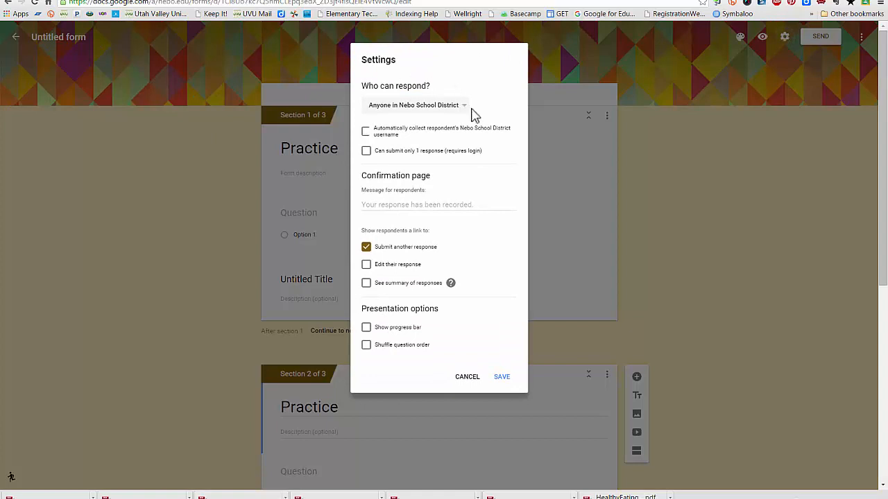
pyautogui.moveTo(468, 111)
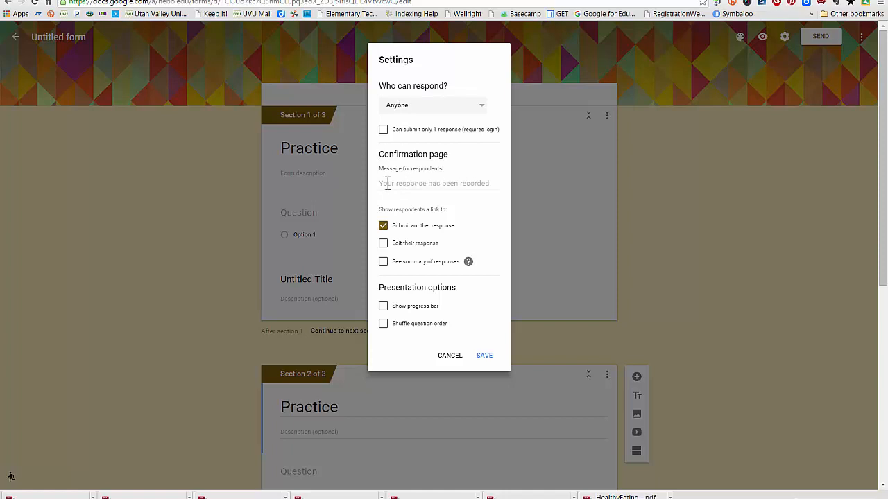
pyautogui.click(437, 183)
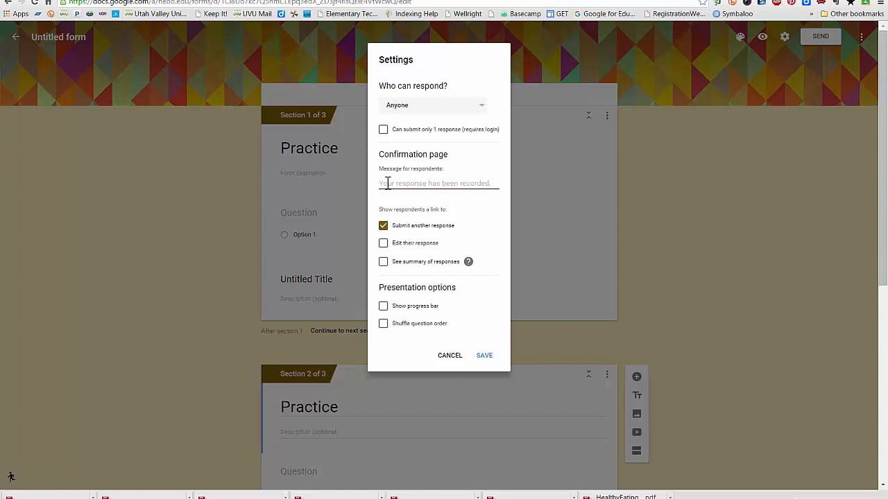
pyautogui.click(437, 183)
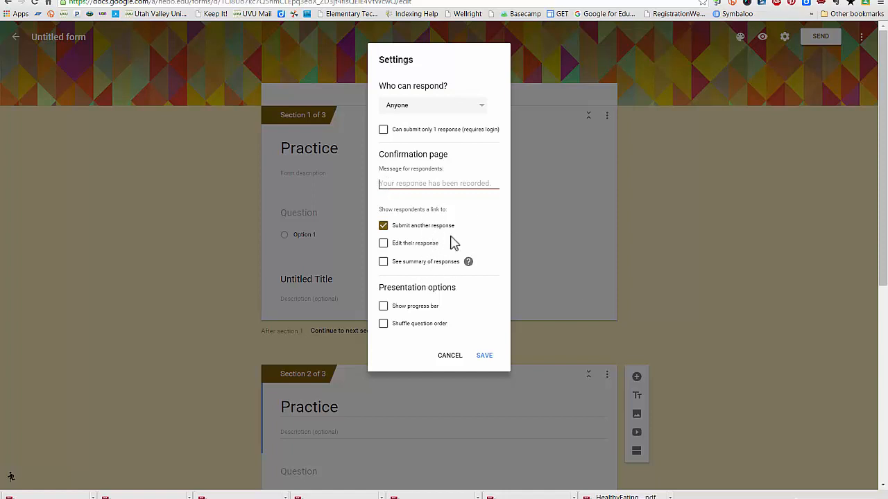
pyautogui.moveTo(491, 248)
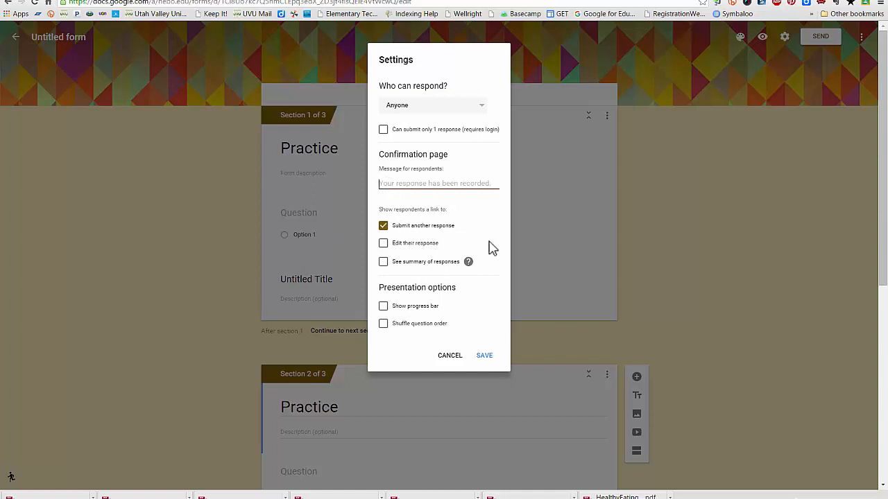
pyautogui.moveTo(456, 226)
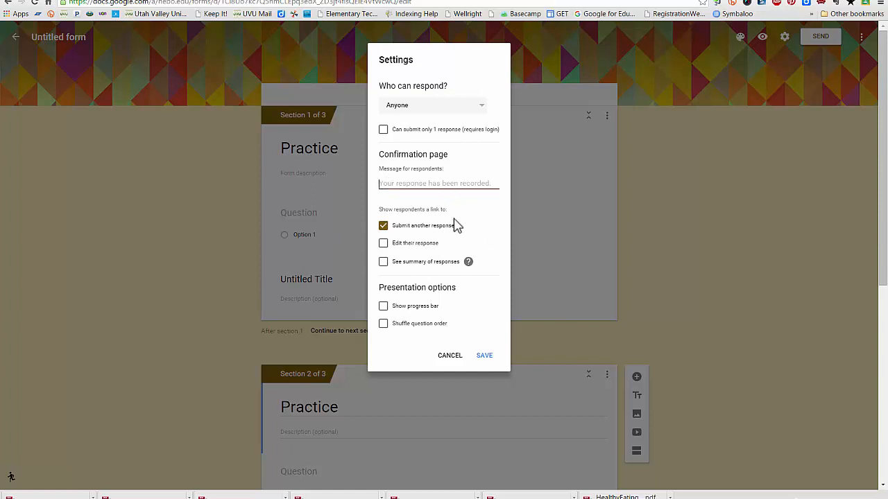
pyautogui.moveTo(460, 262)
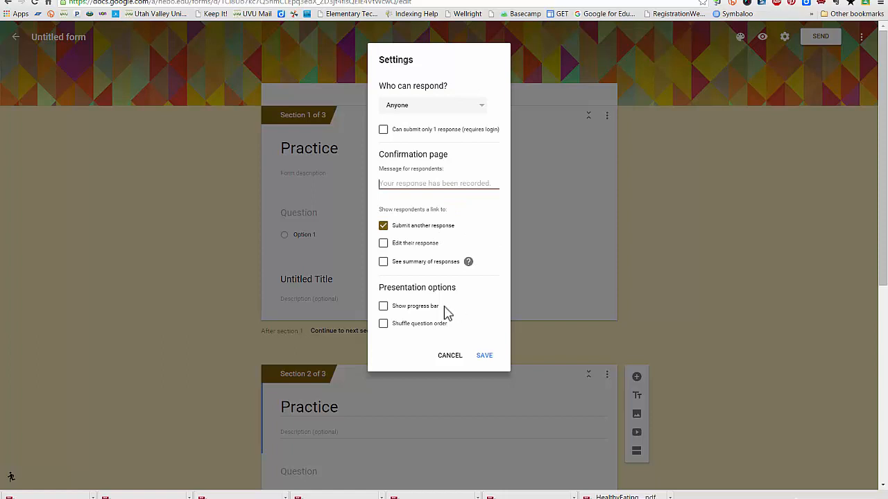
pyautogui.click(484, 355)
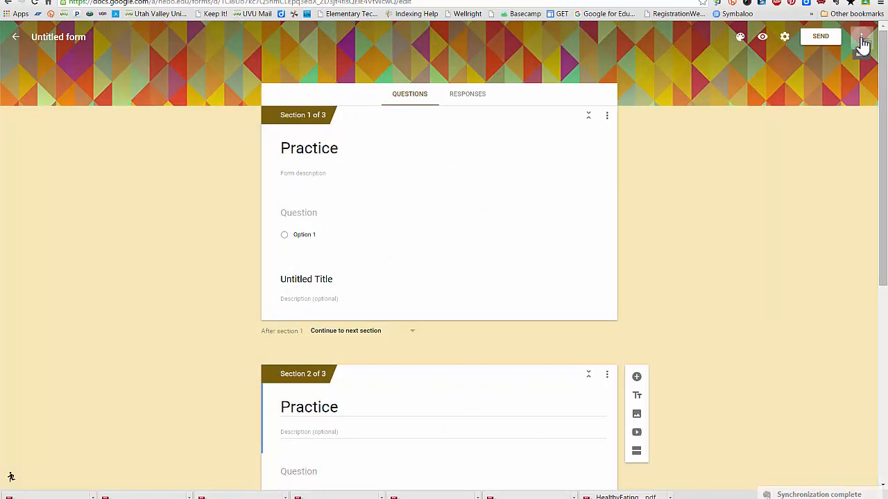
pyautogui.click(862, 36)
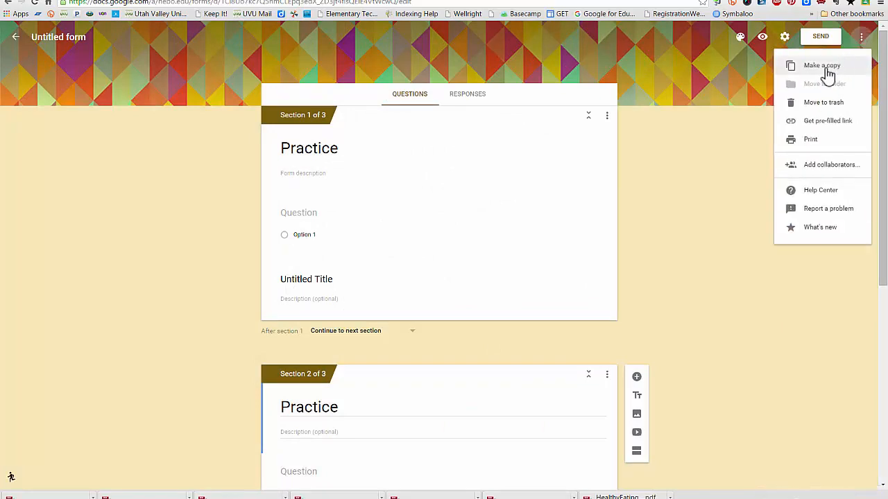
pyautogui.moveTo(823, 102)
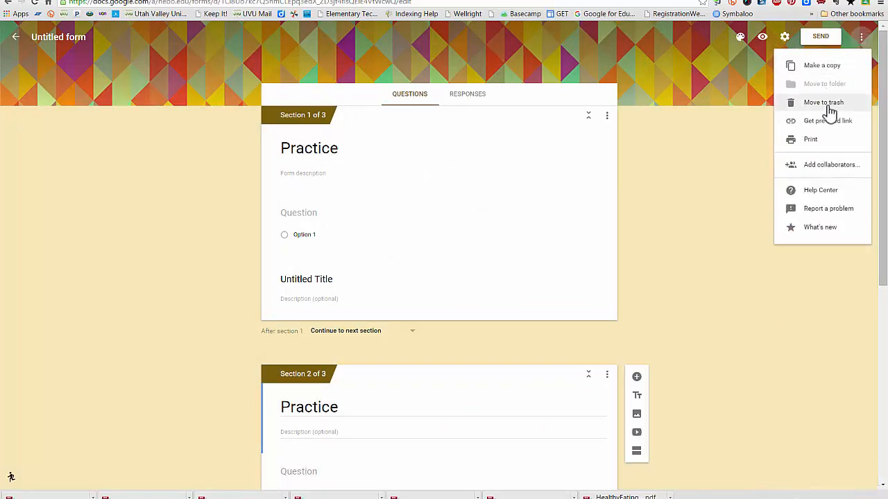
pyautogui.moveTo(801, 190)
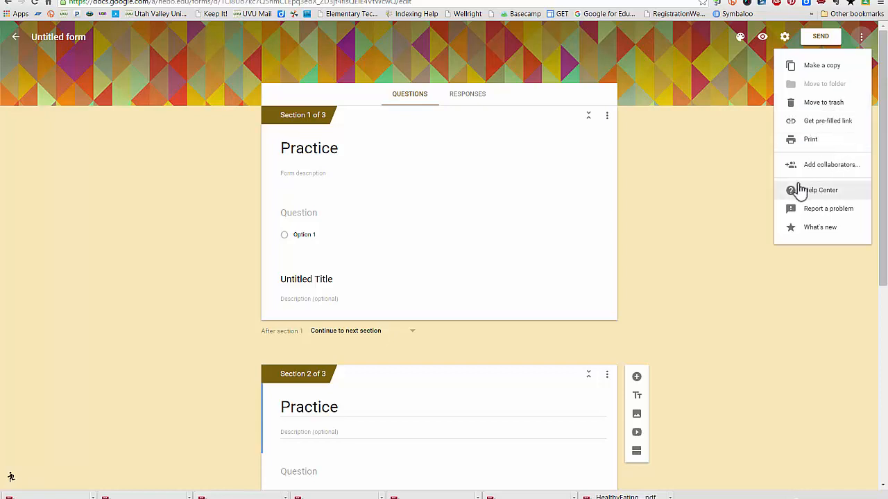
pyautogui.moveTo(762, 146)
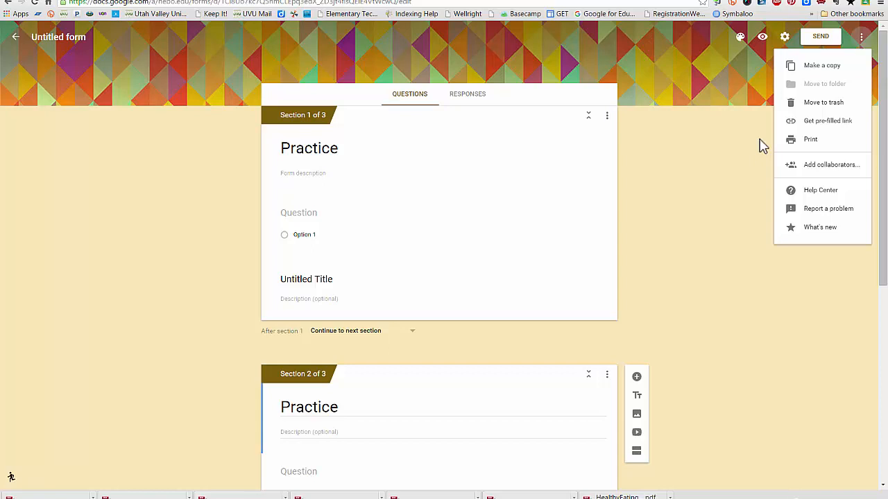
pyautogui.moveTo(829, 167)
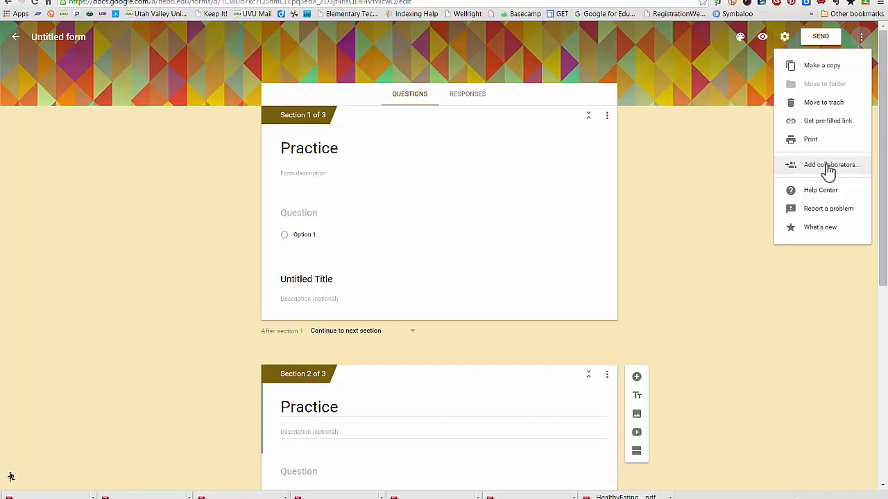
pyautogui.moveTo(832, 172)
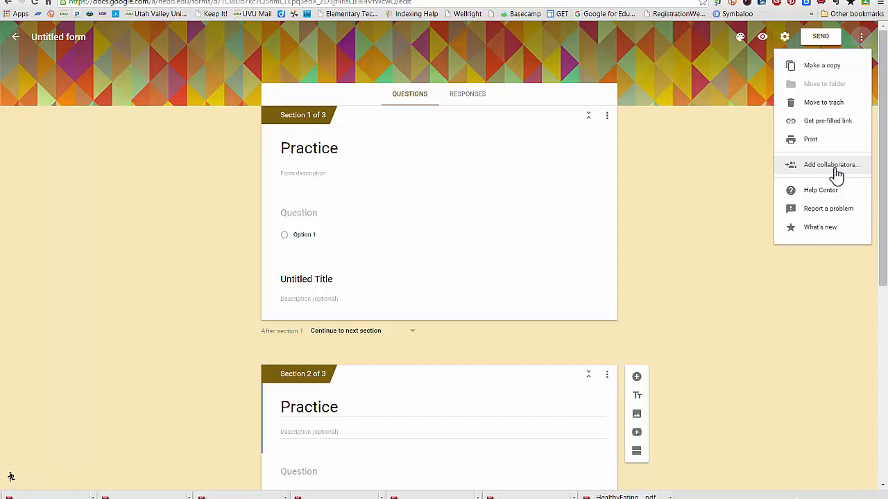
pyautogui.moveTo(840, 236)
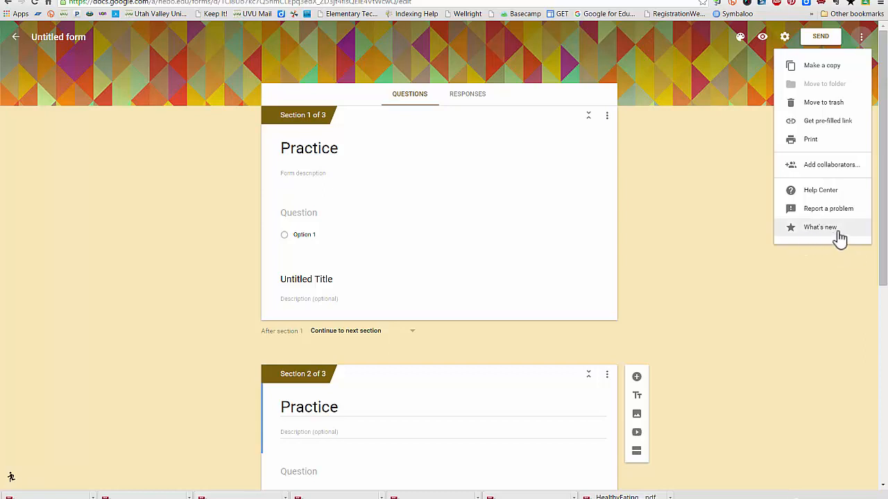
pyautogui.moveTo(779, 185)
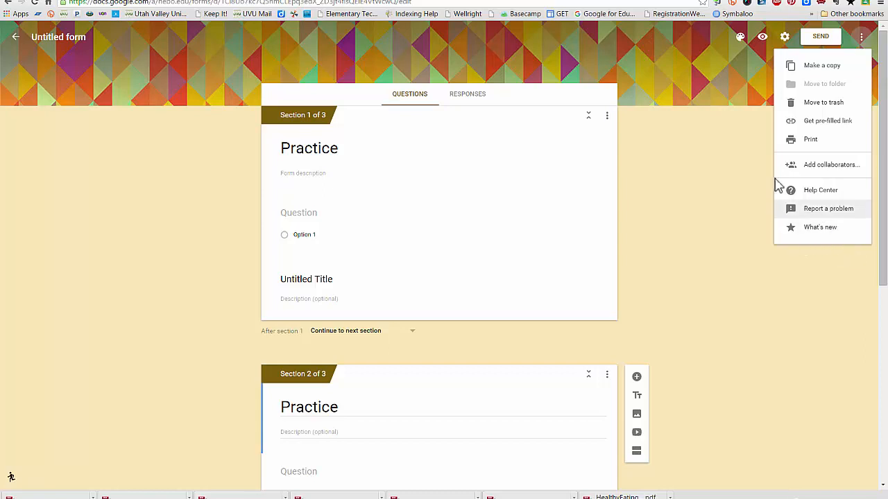
pyautogui.click(862, 36)
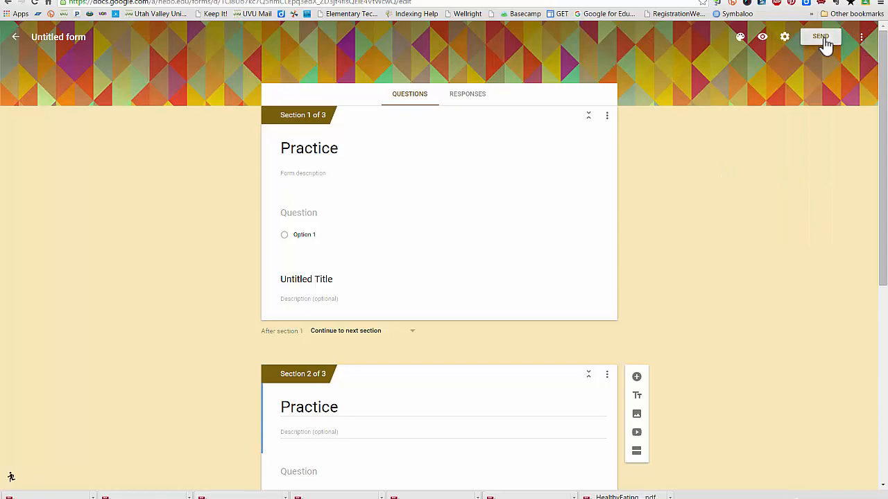
# Step: Open the Send form dialog on its email tab
pyautogui.click(820, 36)
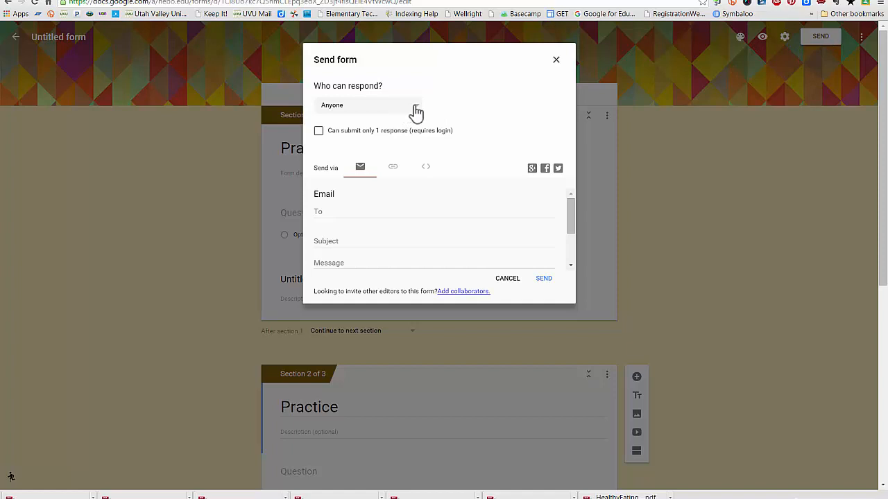
pyautogui.moveTo(360, 168)
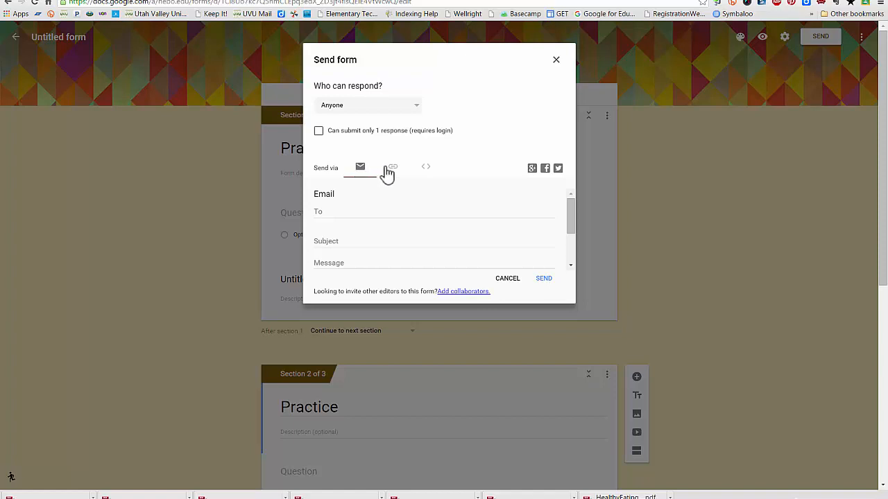
pyautogui.moveTo(360, 170)
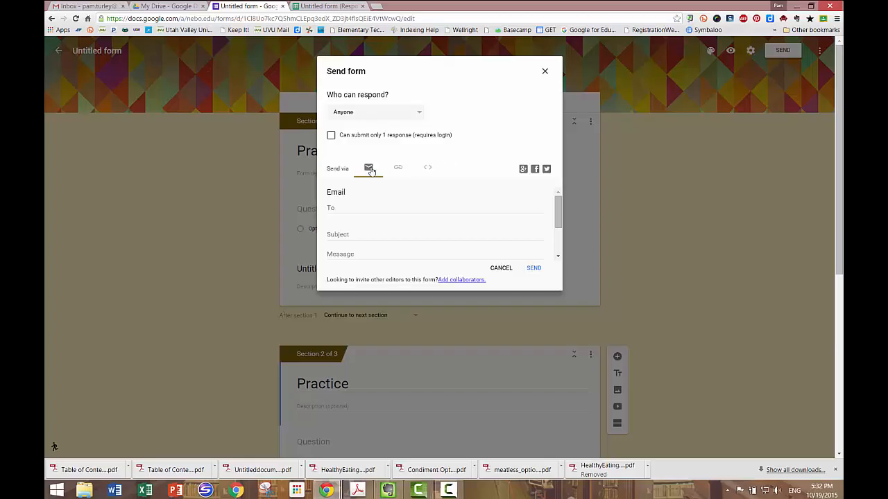
# Step: Email the form to yourself with subject 'Survey' and 'Please respond by Friday!', then show the link
pyautogui.click(434, 208)
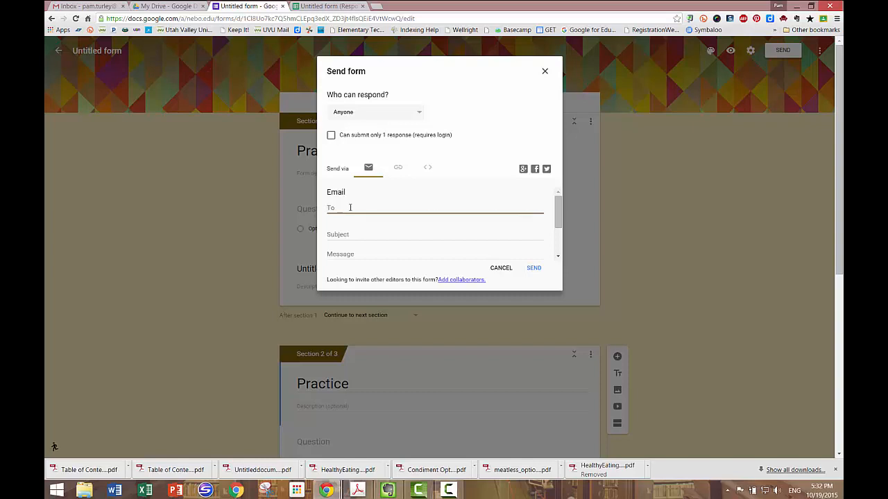
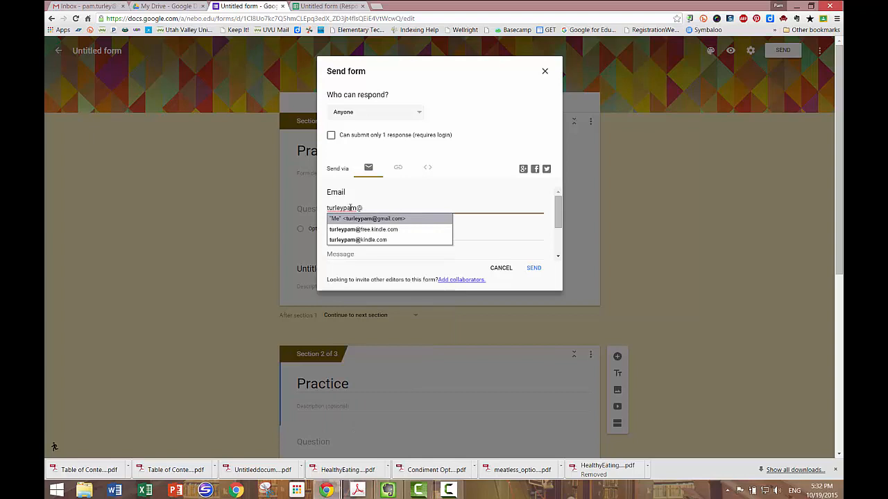
pyautogui.click(368, 218)
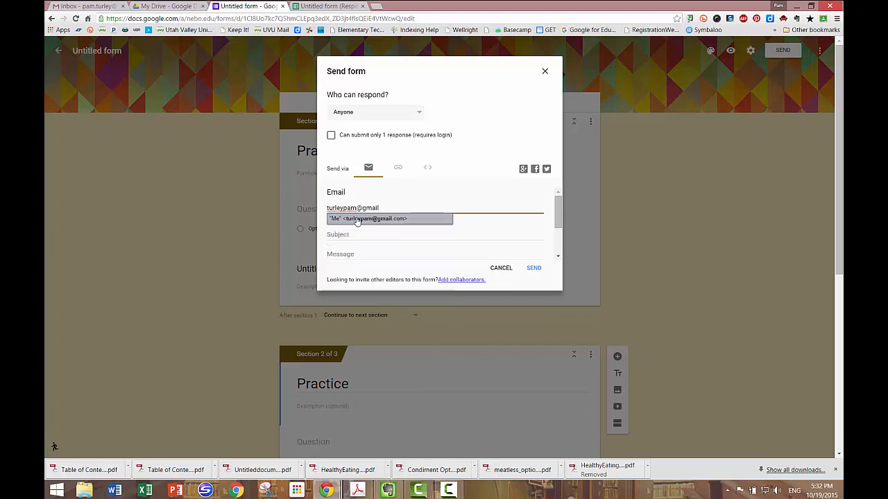
pyautogui.click(387, 218)
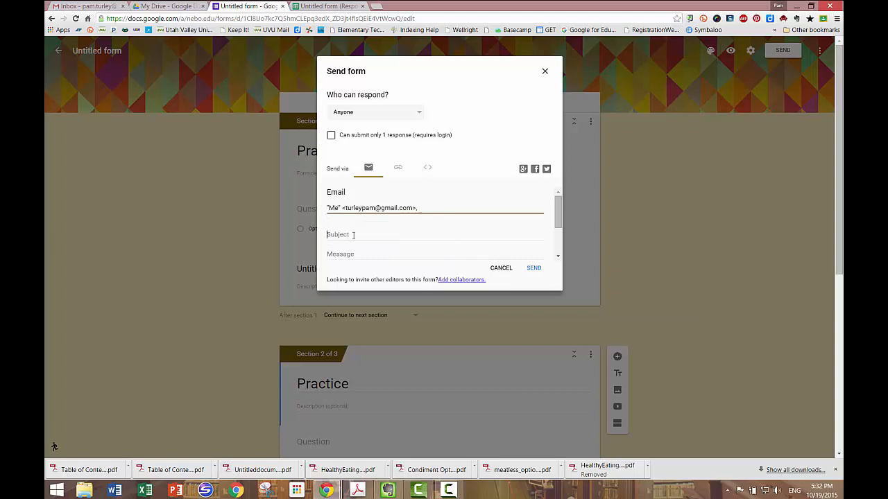
pyautogui.write('Survey')
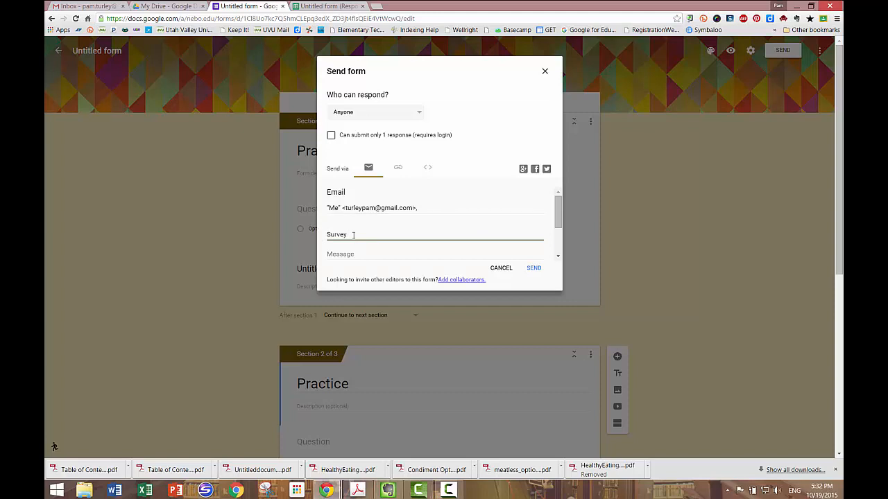
pyautogui.write('Please respond')
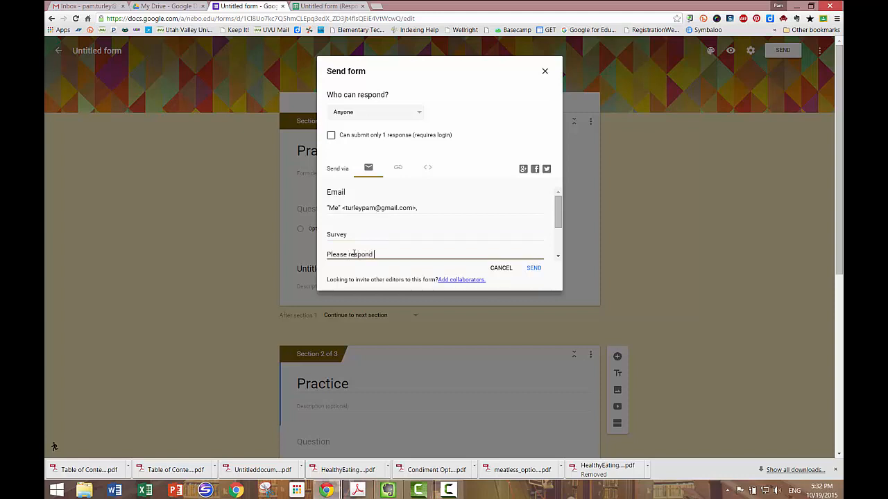
pyautogui.write('by Friday!')
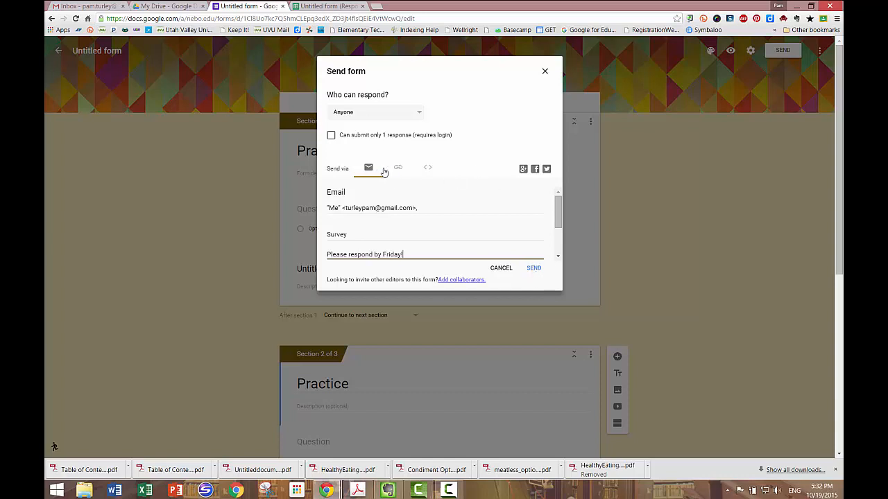
pyautogui.click(397, 167)
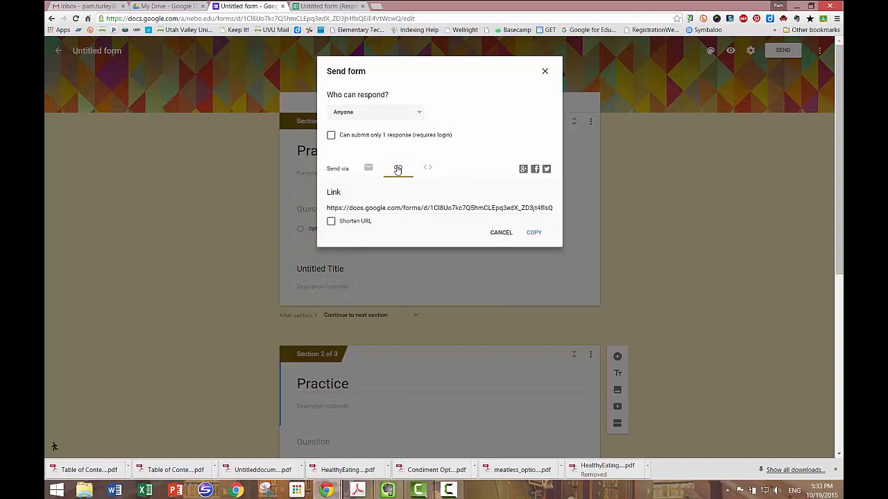
# Step: View the Practice form's iframe embed code in Send form, then close the dialog
pyautogui.click(427, 168)
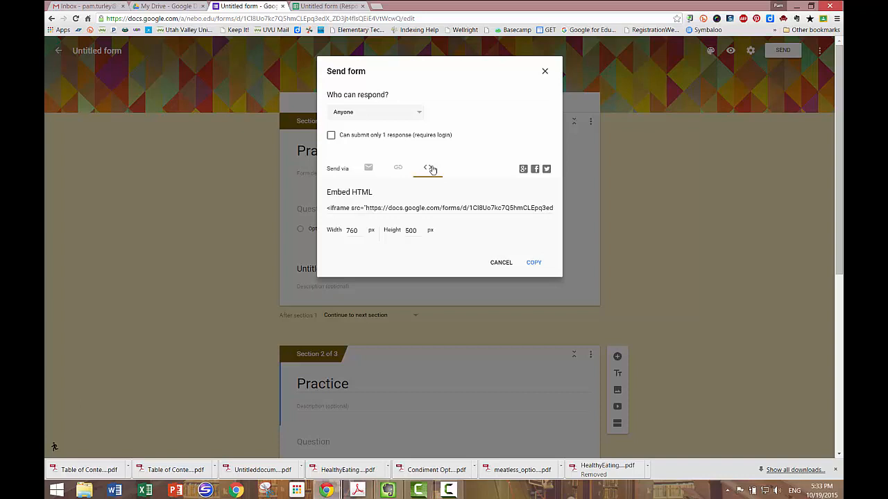
pyautogui.click(501, 262)
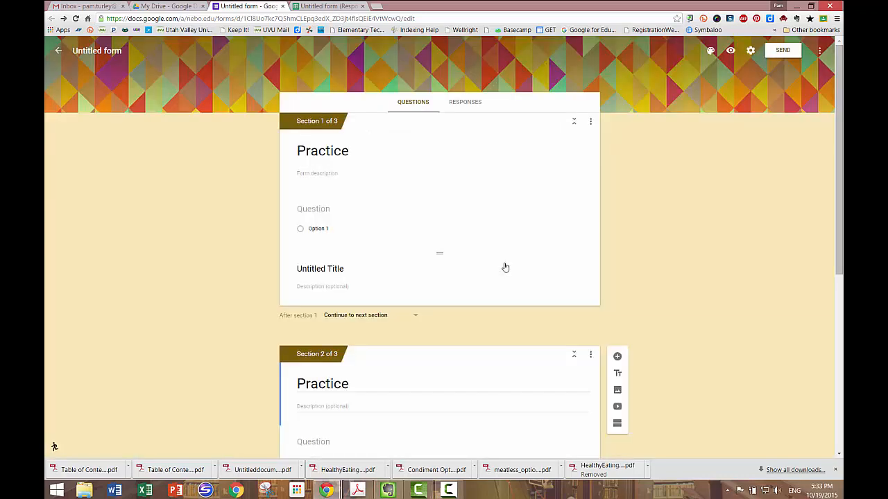